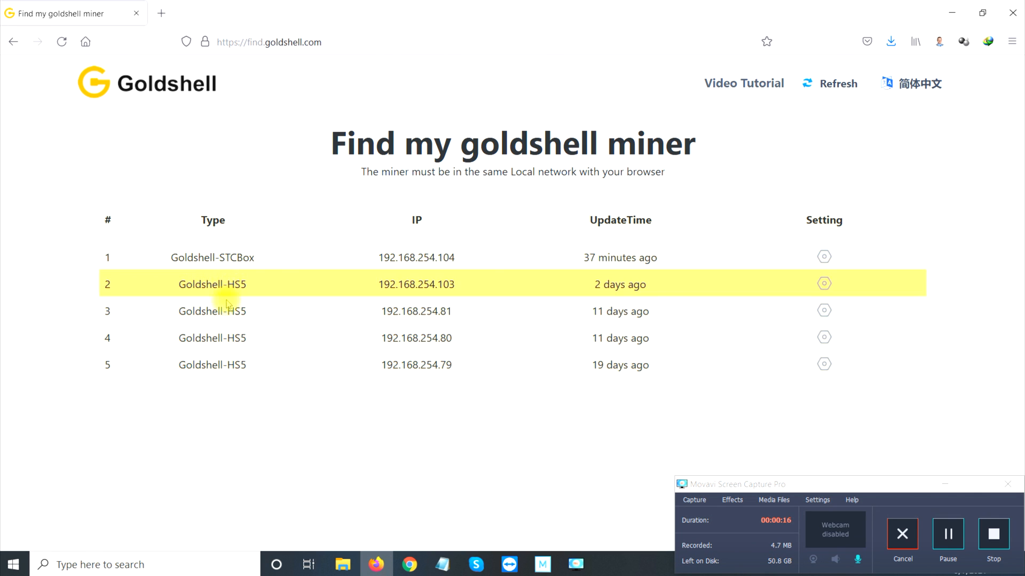
mouse_move(232, 327)
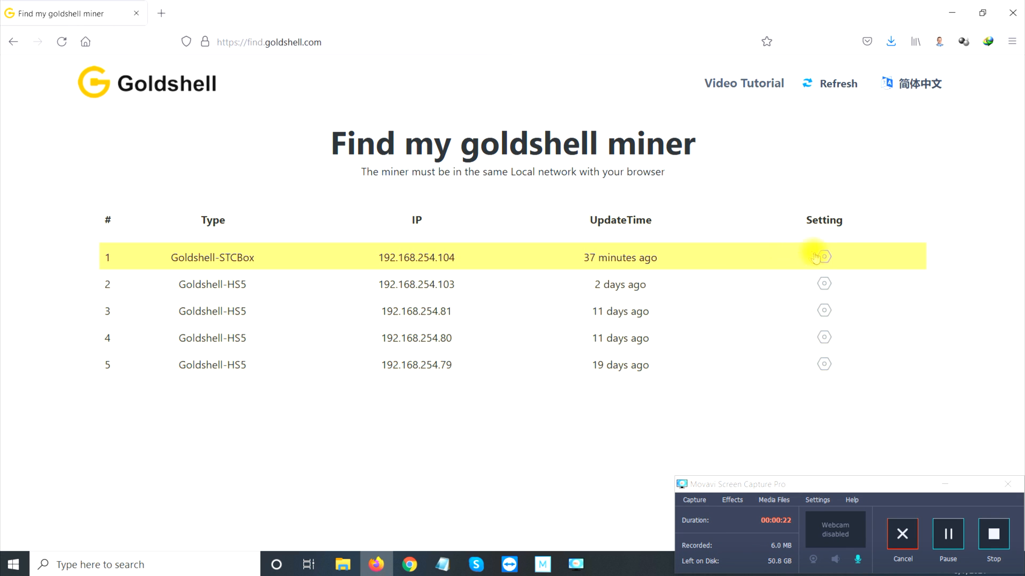
- Launch the Goldshell-STCBox's web dashboard from its row in the local miner list
left_click(823, 256)
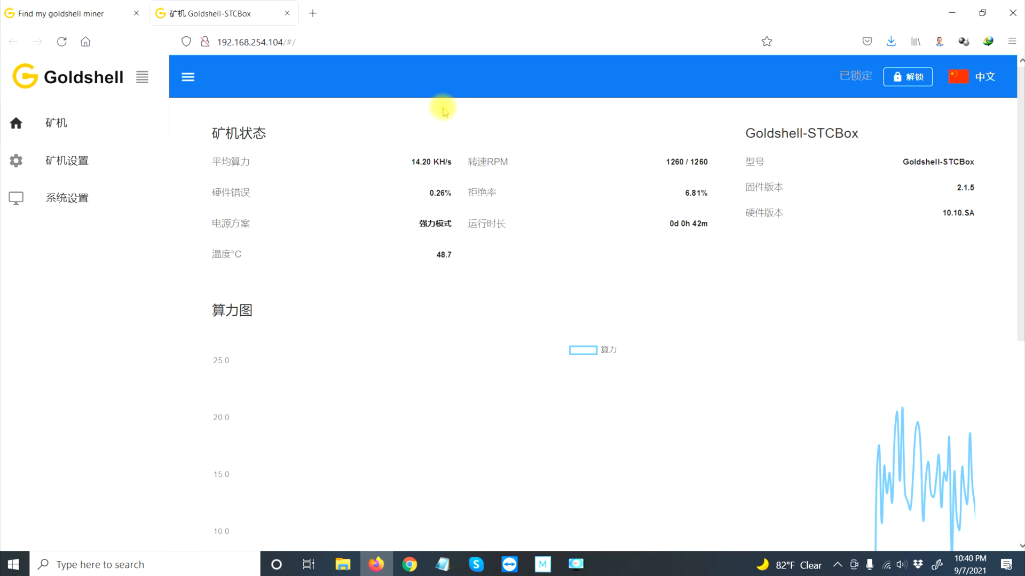
mouse_move(1002, 111)
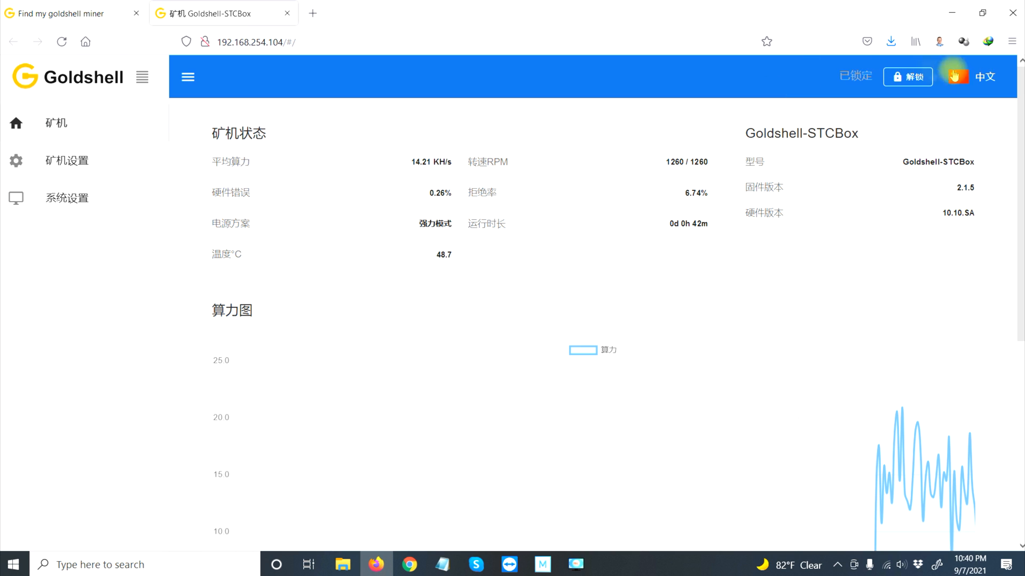
- Switch the dashboard language to English
left_click(974, 76)
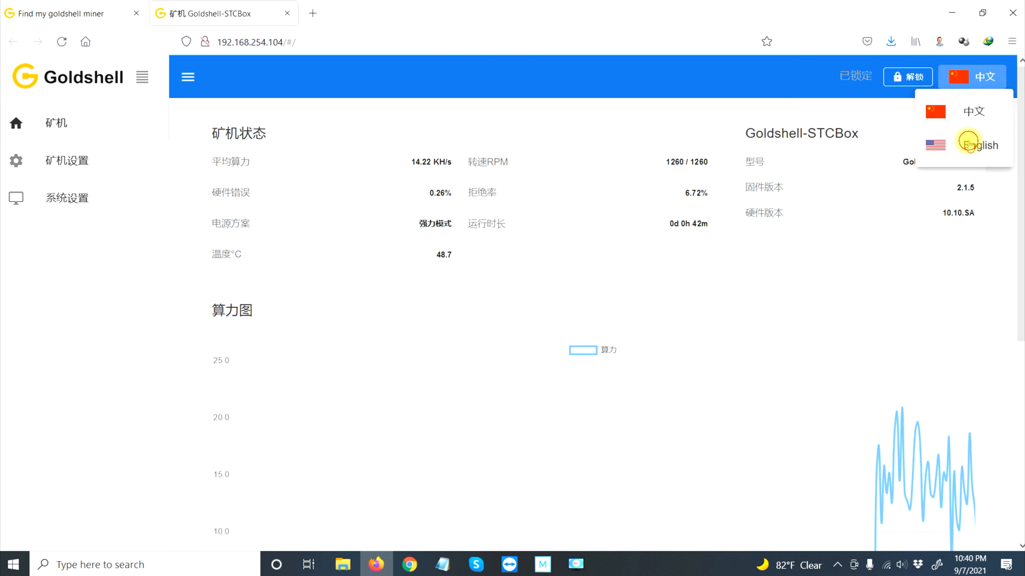
left_click(980, 144)
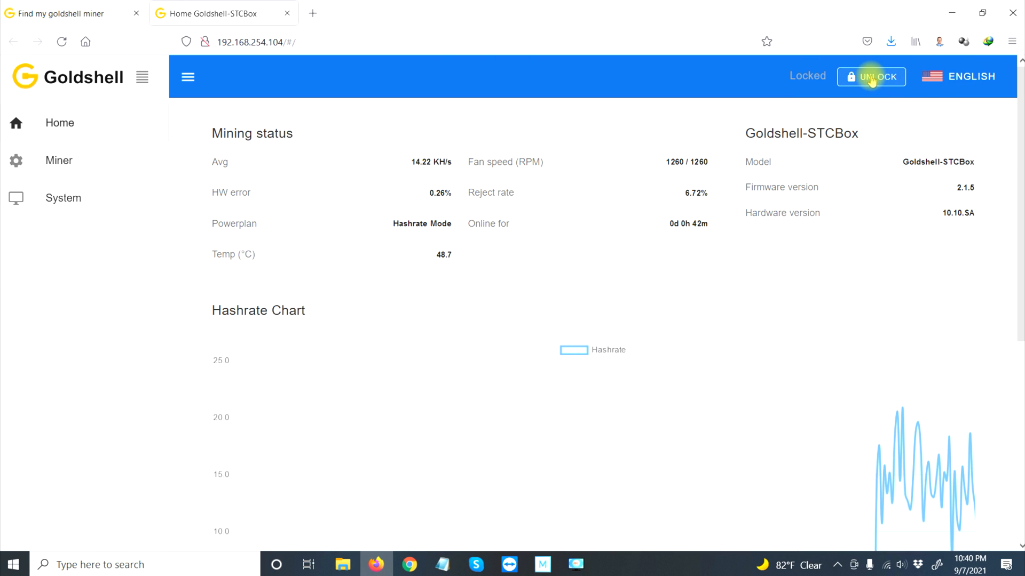
left_click(871, 77)
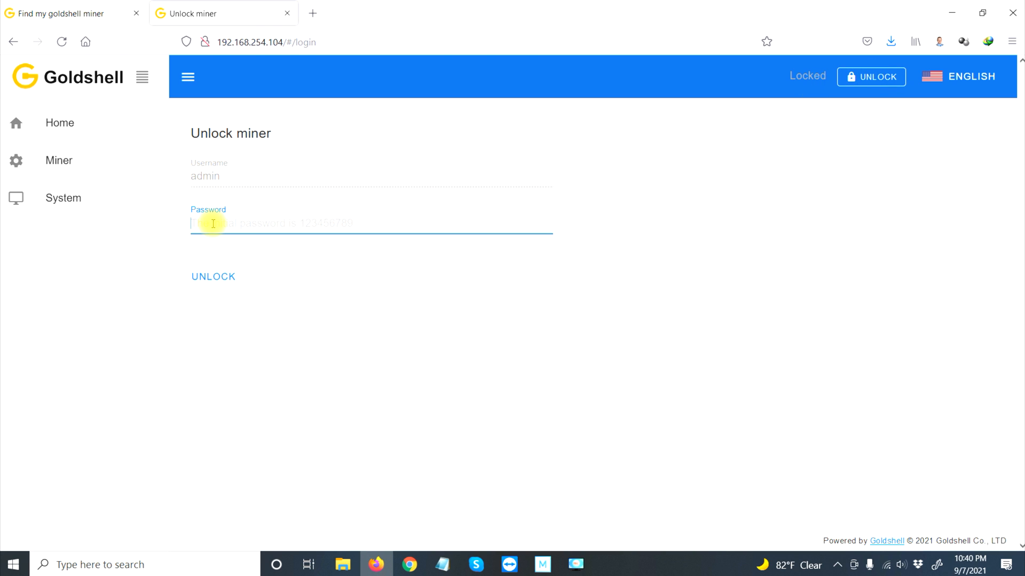
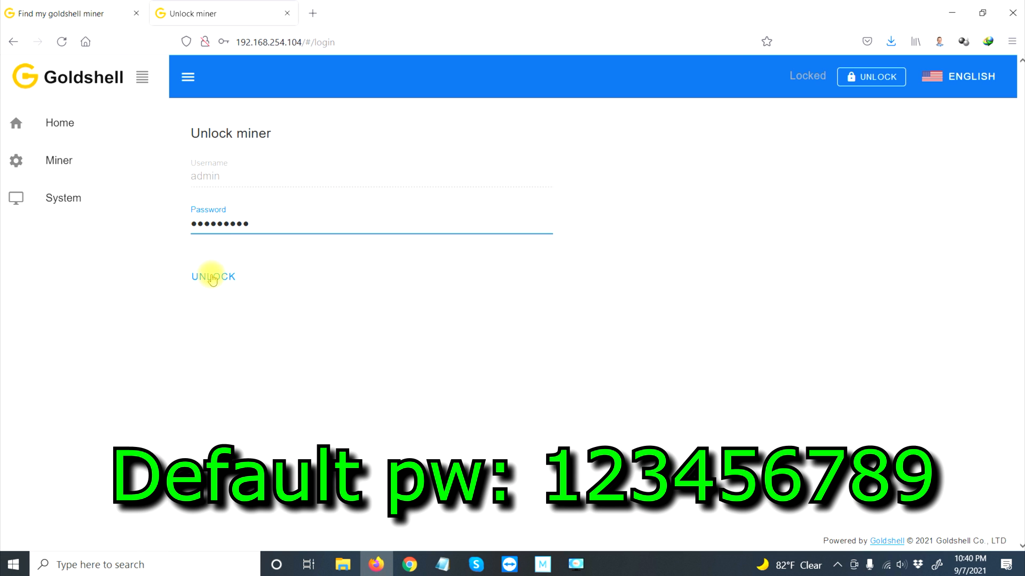
left_click(213, 276)
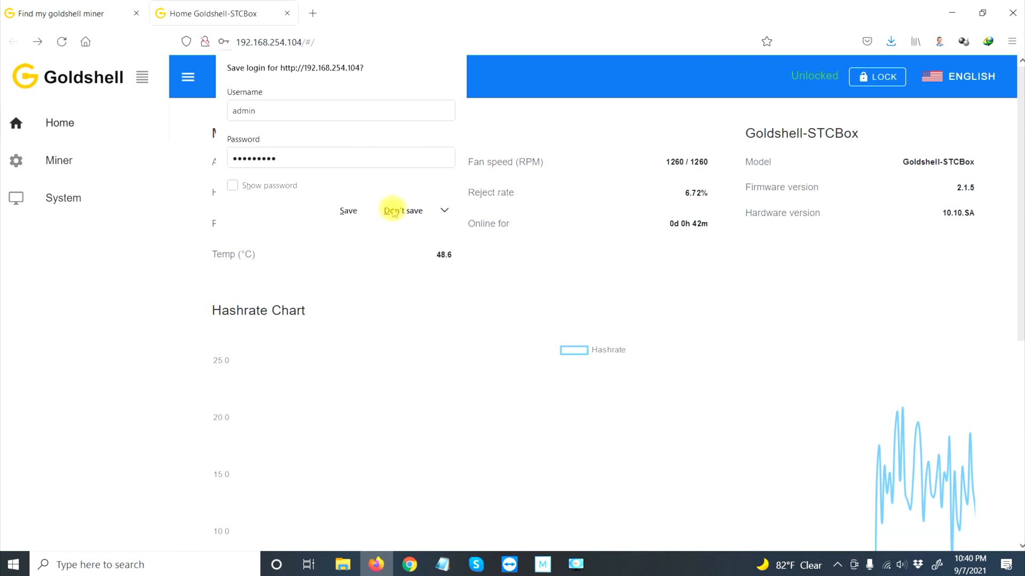
left_click(395, 210)
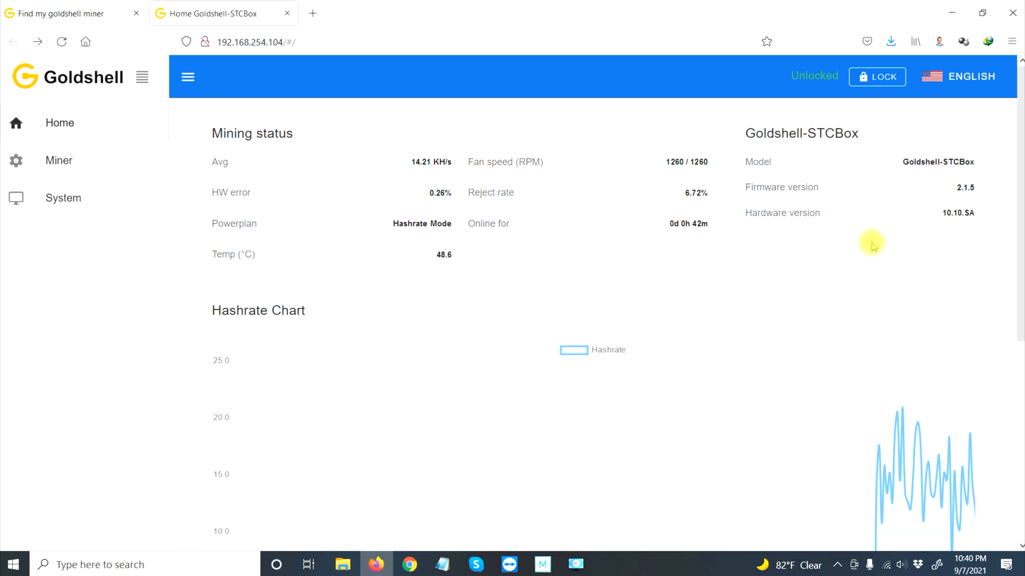
mouse_move(394, 260)
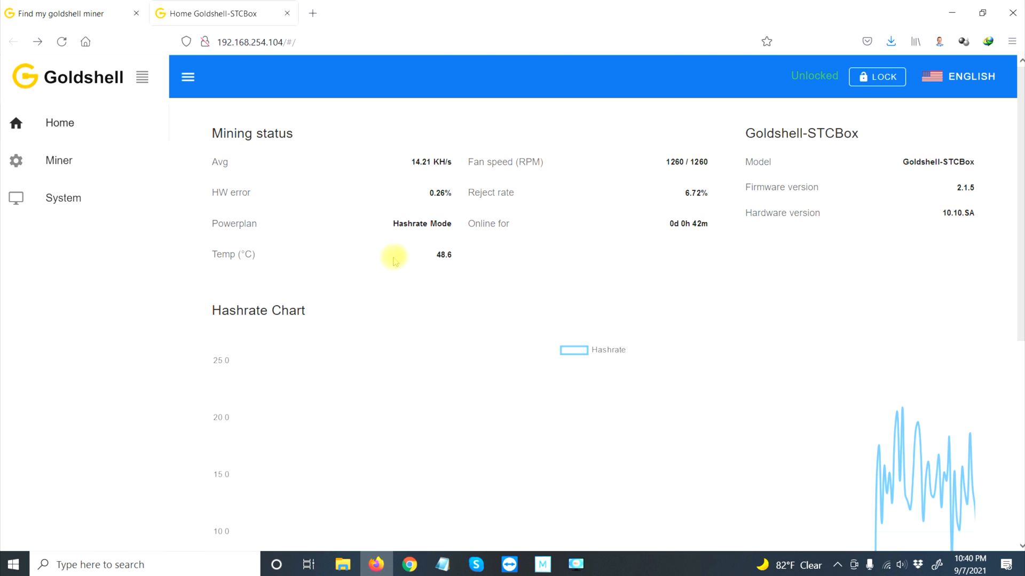
scroll("down", 3)
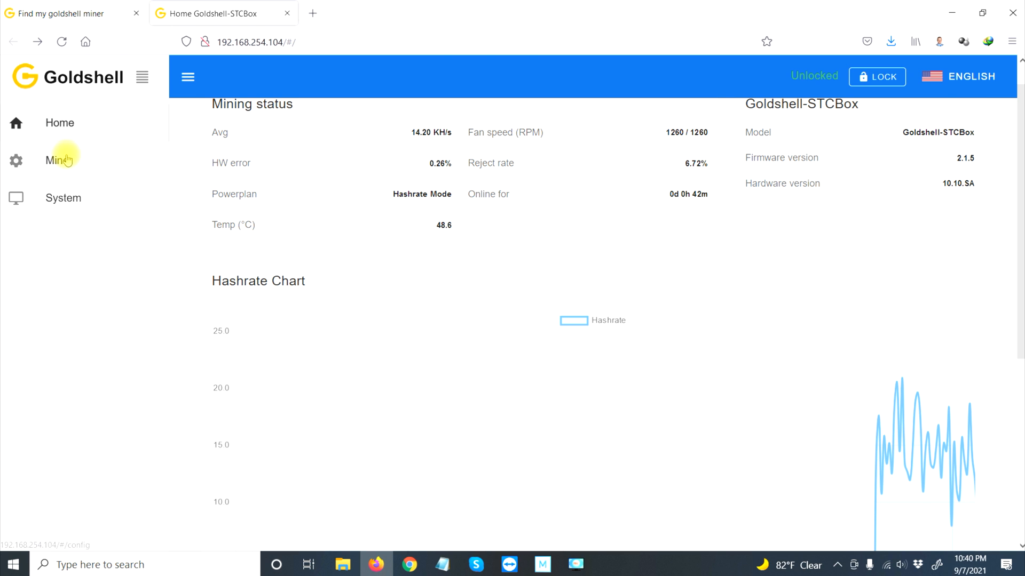
- Show the Miner configuration page and keep cnr(STC) as the algorithm plan
left_click(58, 161)
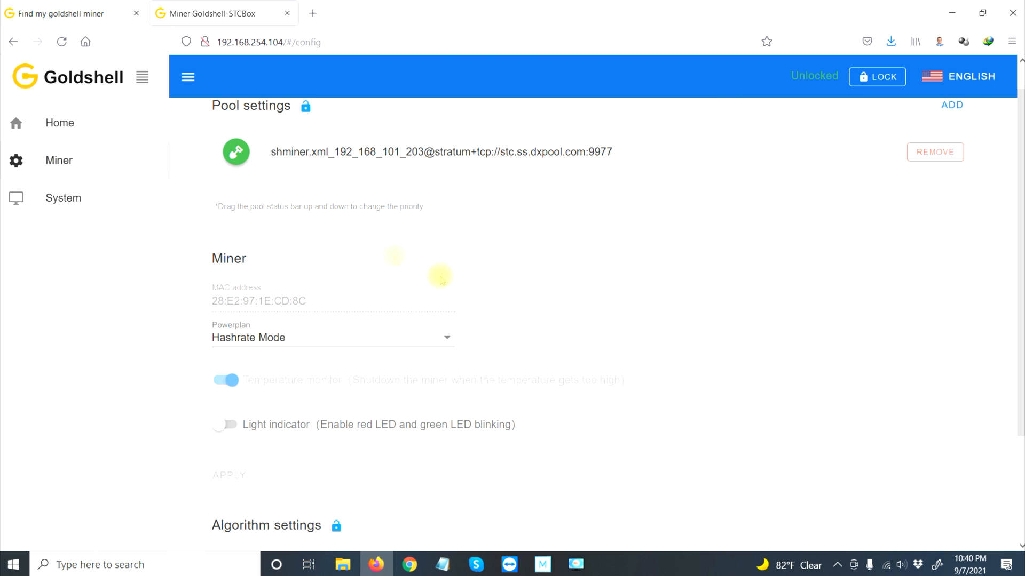
scroll("down", 3)
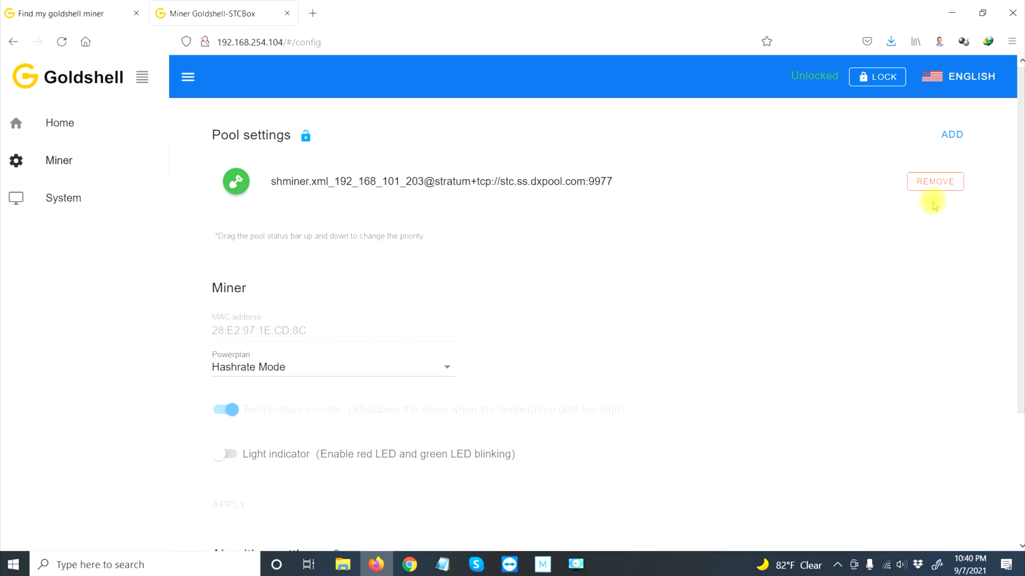
scroll("down", 3)
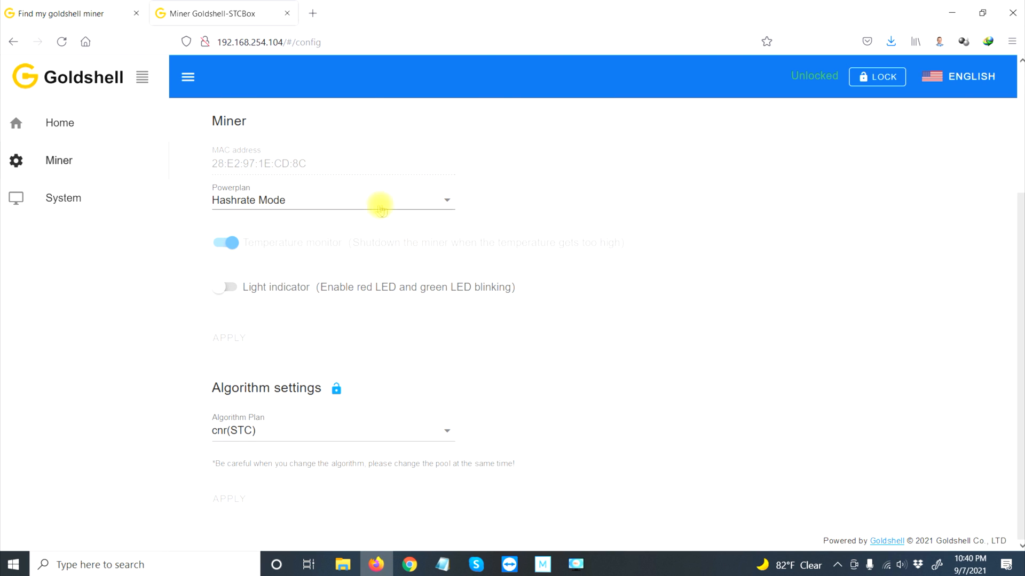
left_click(332, 200)
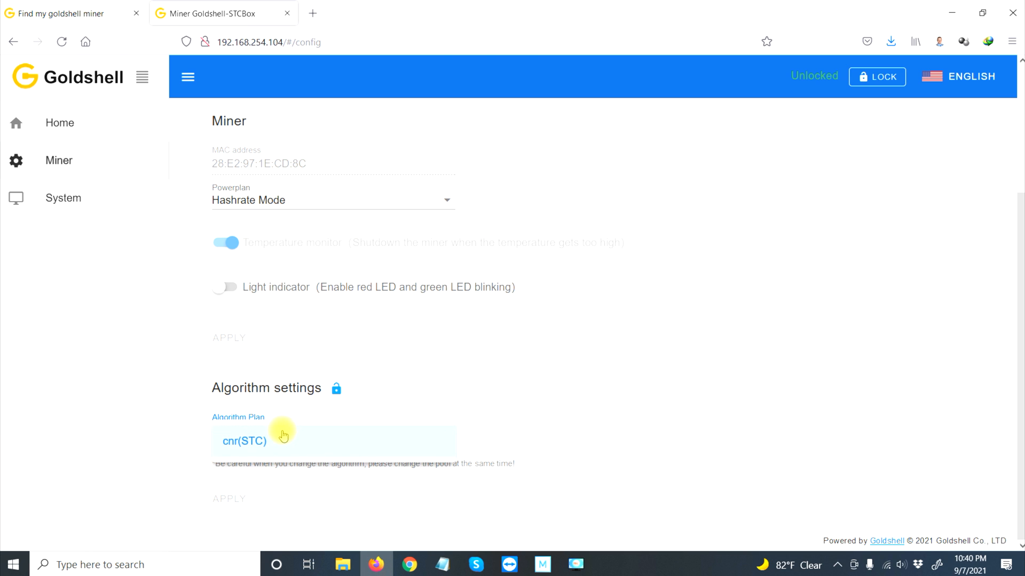
left_click(283, 441)
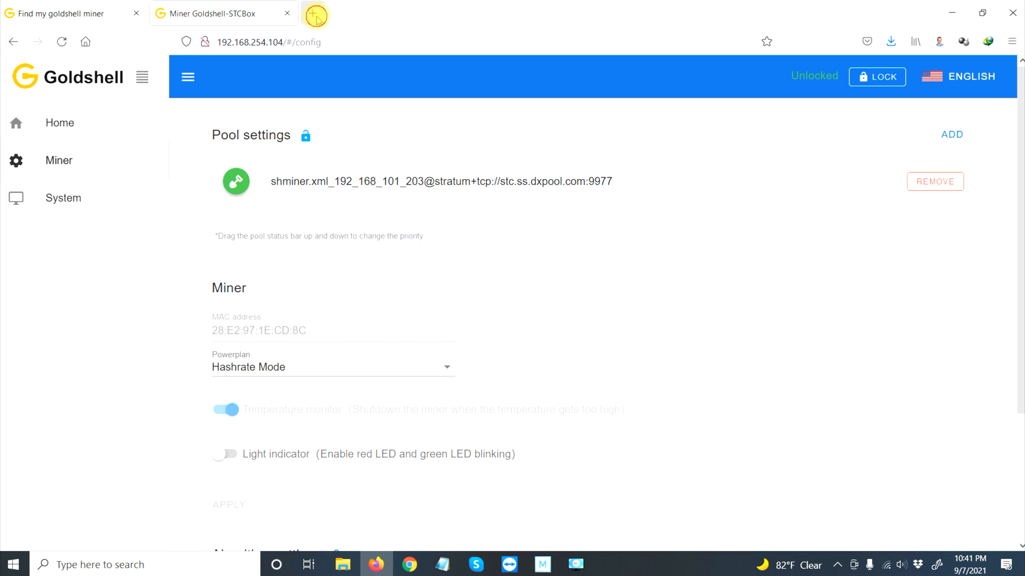
- Bring up DxPool's STC pool page in a new browser tab
left_click(317, 13)
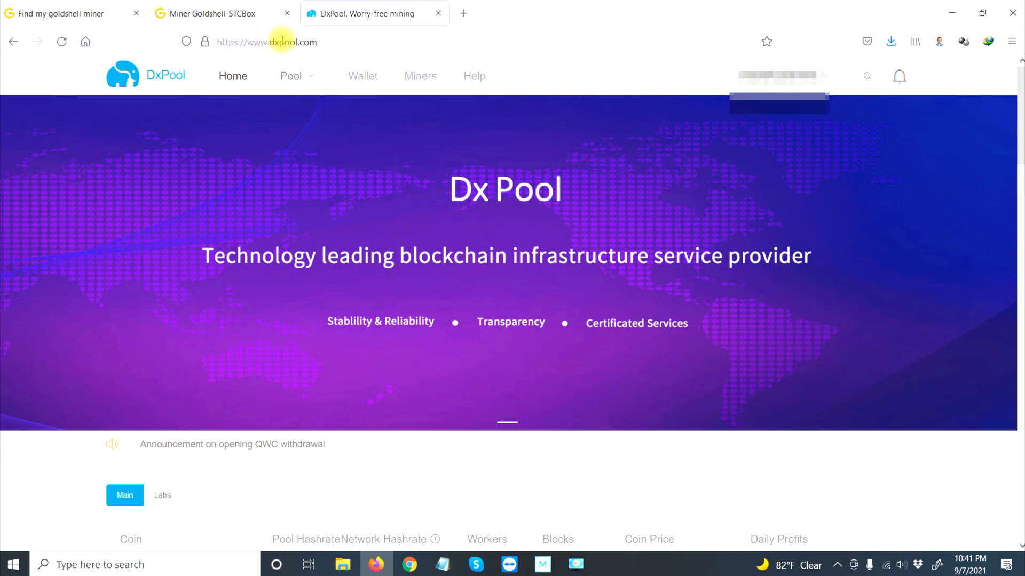
left_click(291, 76)
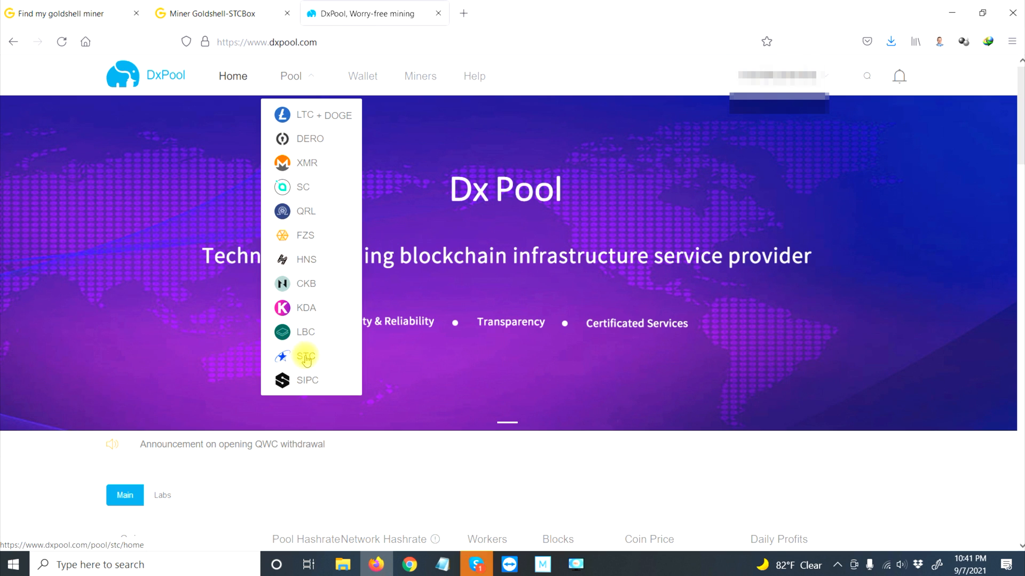
left_click(307, 356)
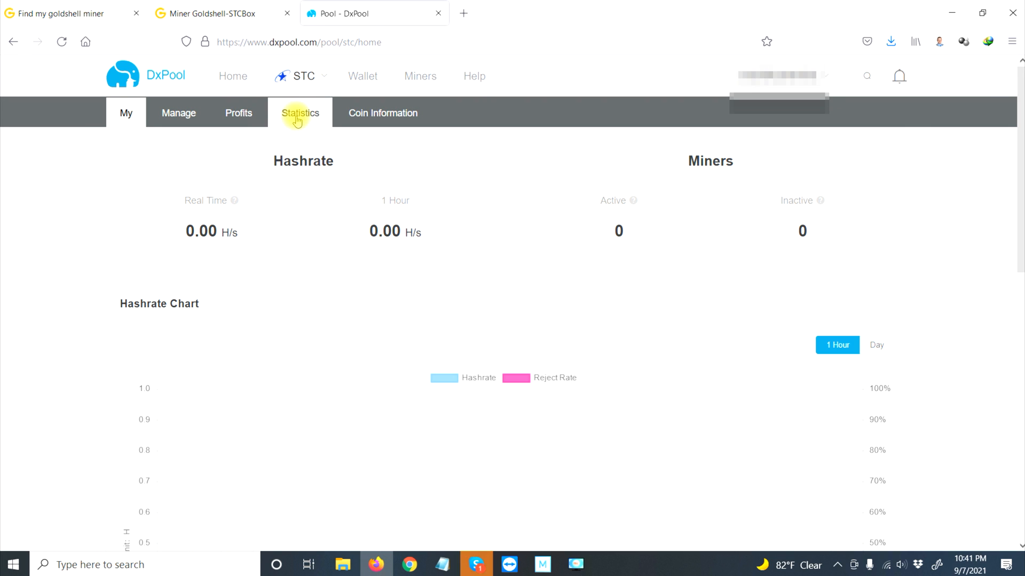
- View the STC Statistics and copy the stc.ss.dxpool.com:9977 stratum URL
left_click(178, 113)
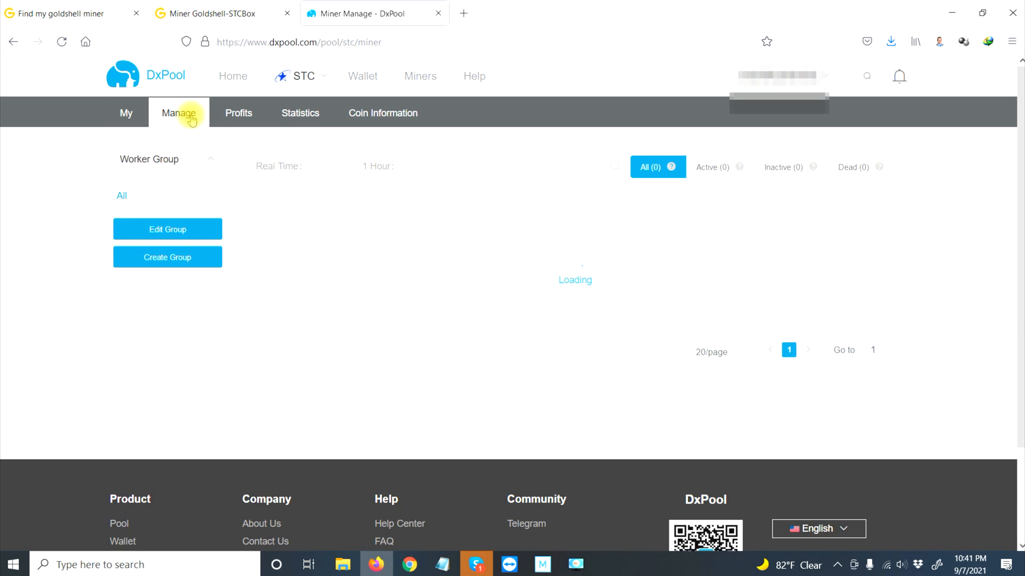
left_click(300, 113)
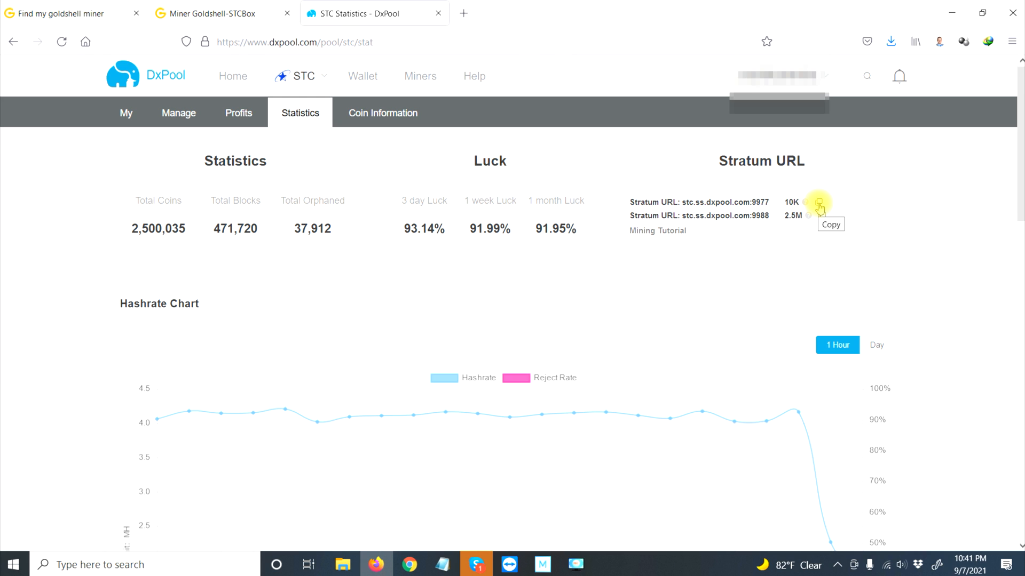
left_click(820, 204)
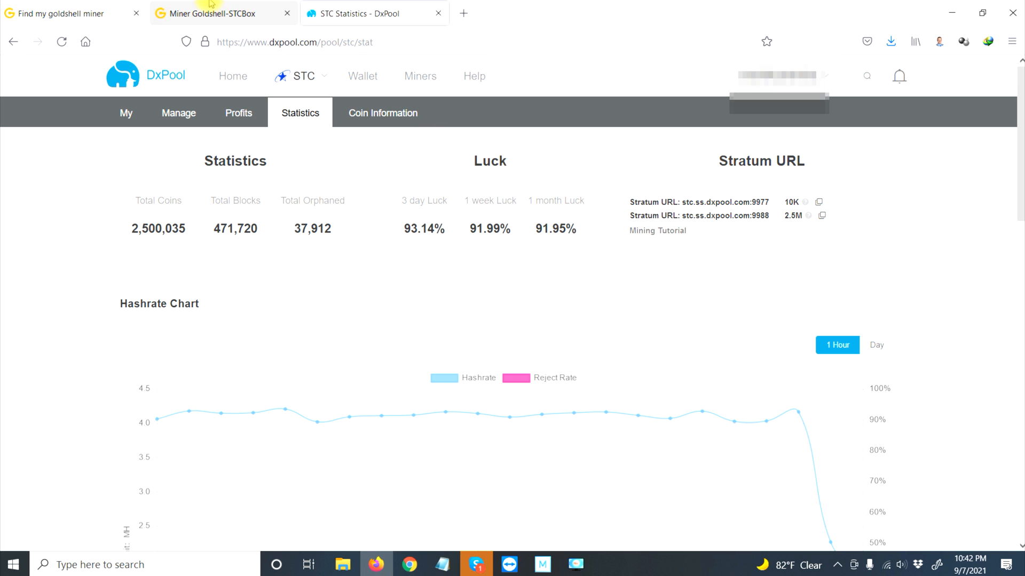
- Delete the miner's existing pool entry
left_click(215, 13)
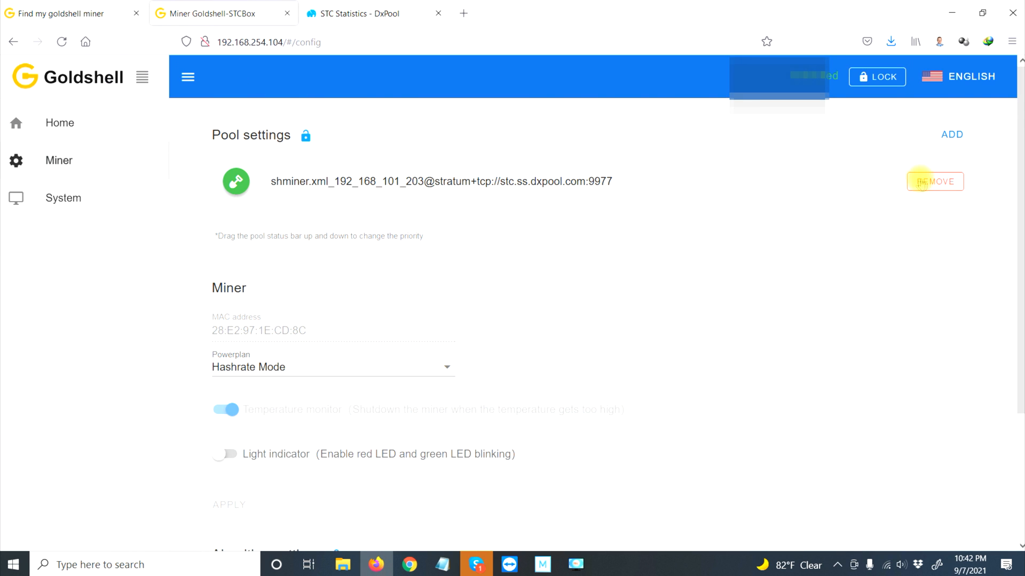
left_click(934, 182)
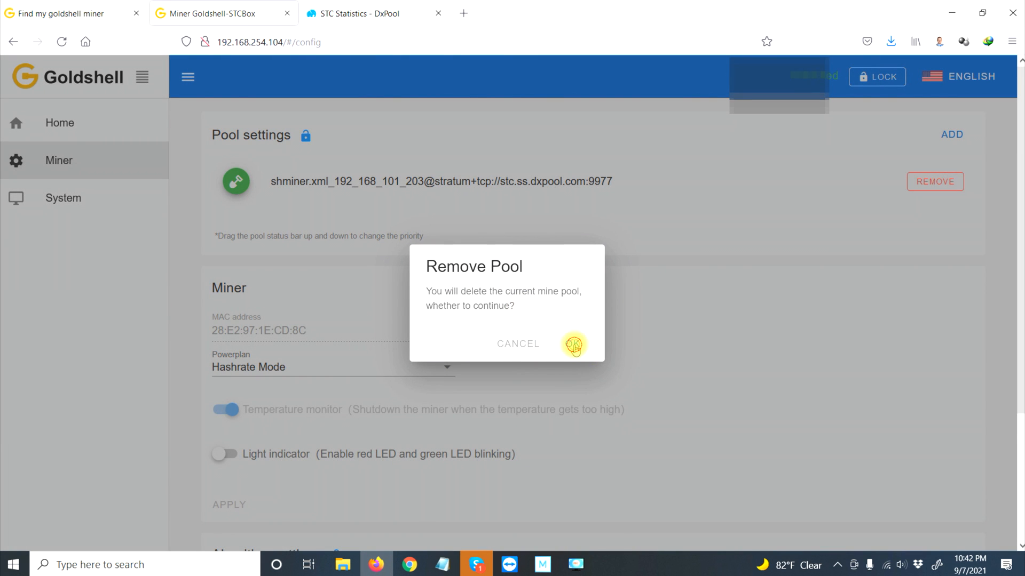
left_click(574, 345)
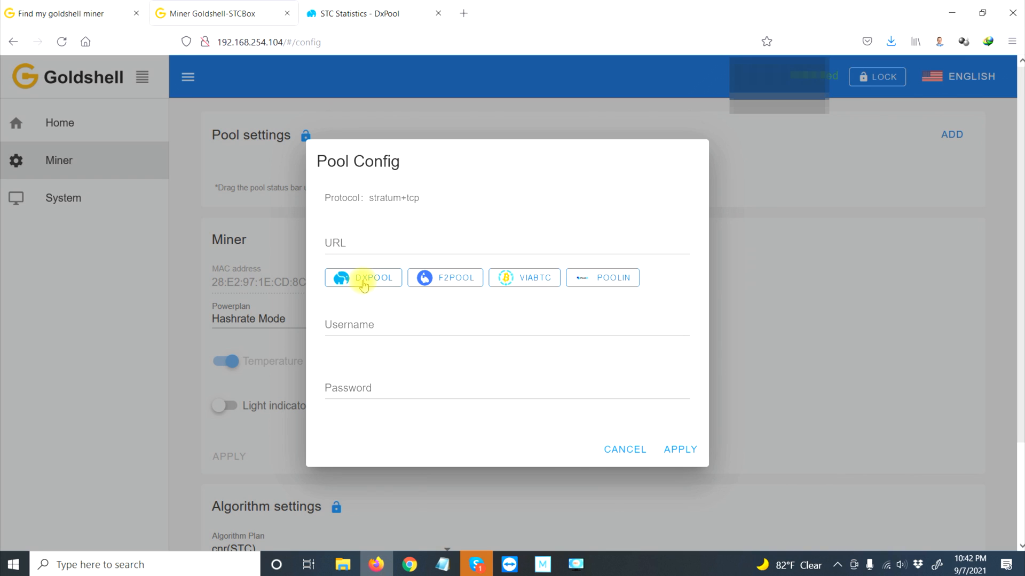
left_click(363, 278)
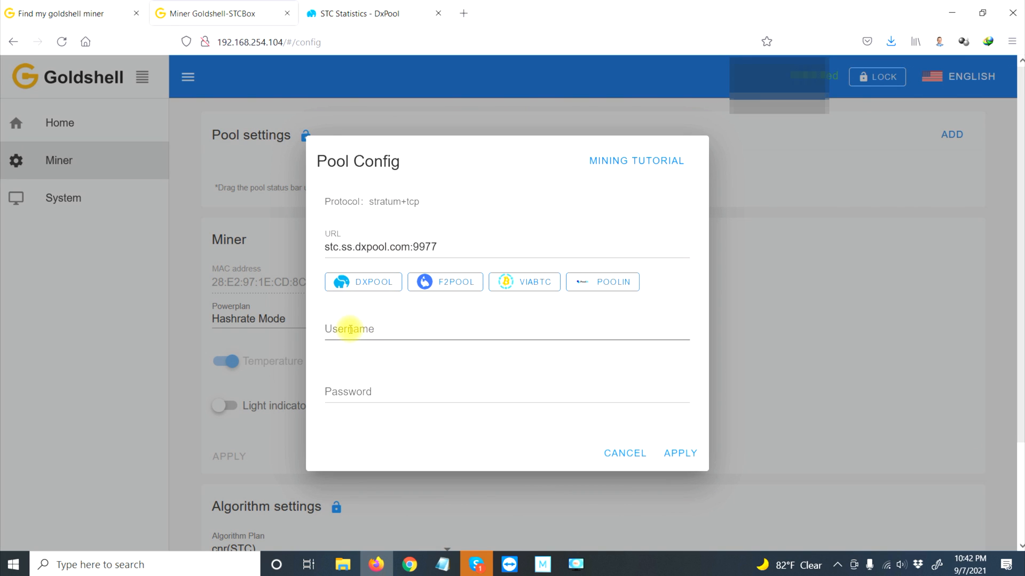
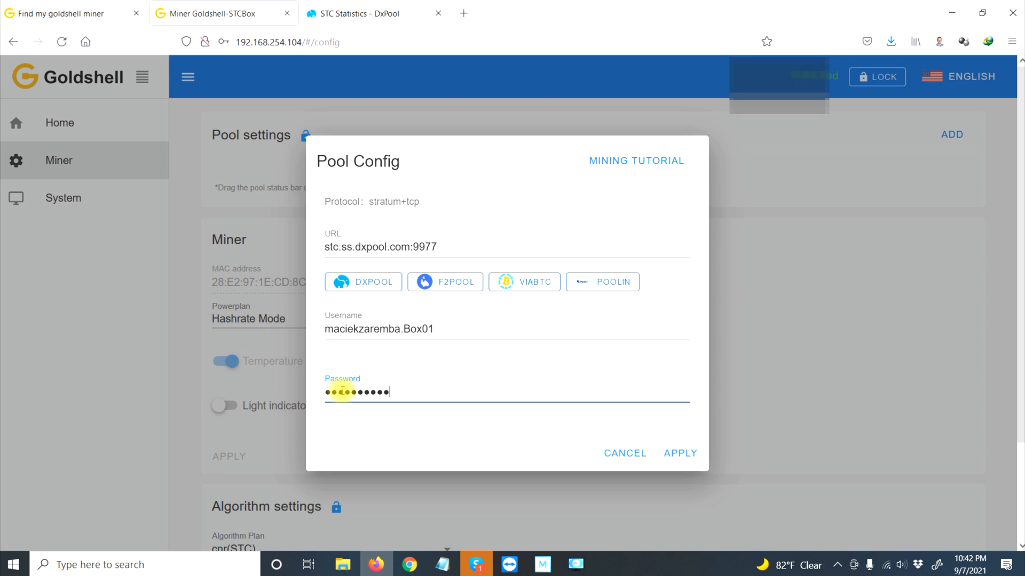
left_click(680, 453)
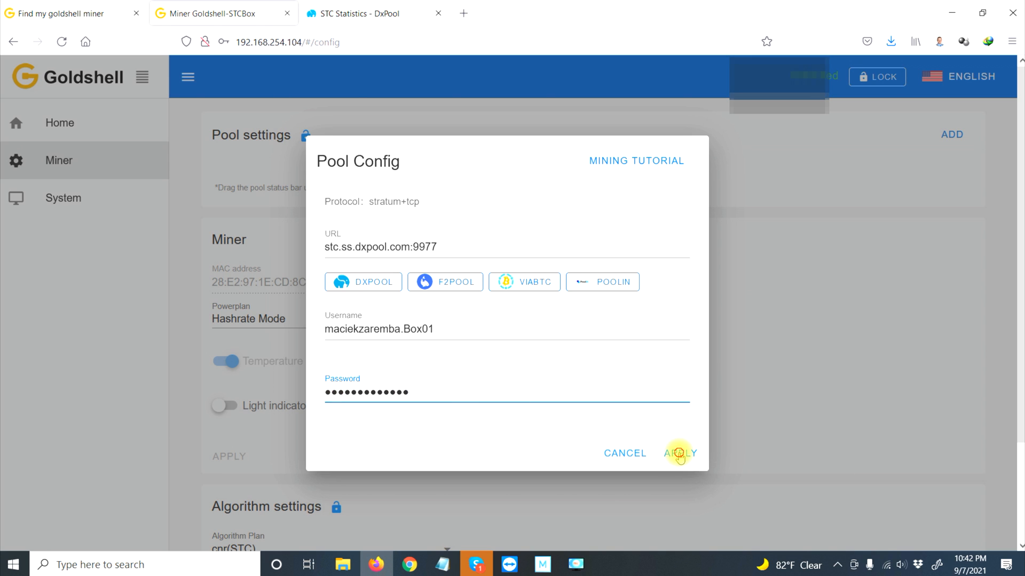
- Apply the DxPool pool so it shows connected, then go to the System settings page
left_click(680, 453)
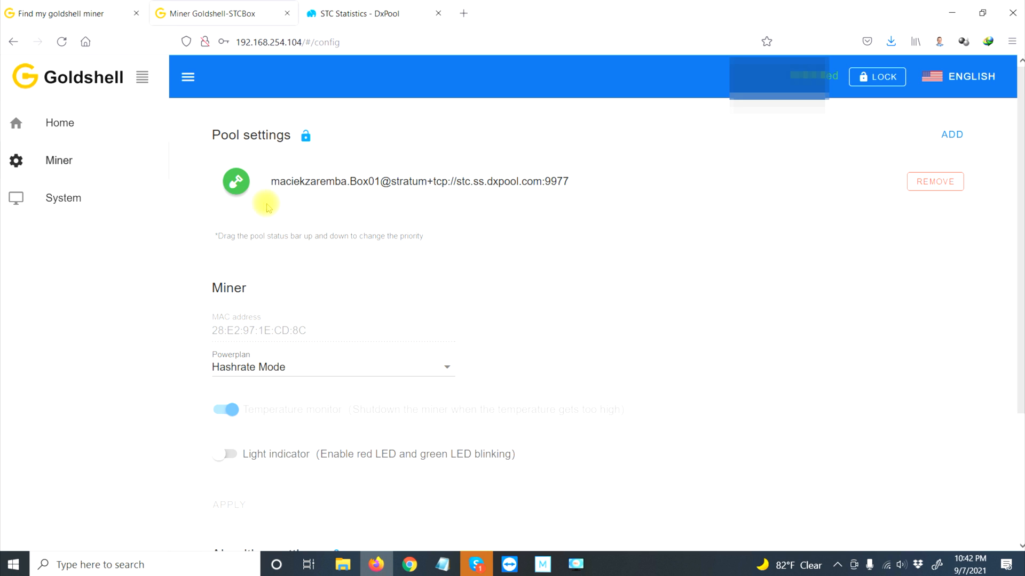
mouse_move(287, 249)
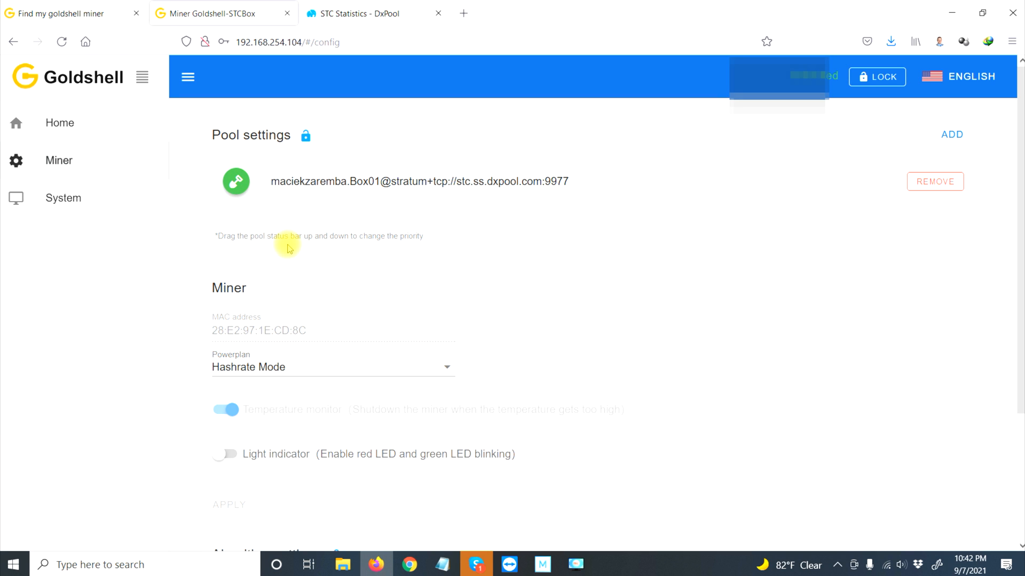
mouse_move(288, 193)
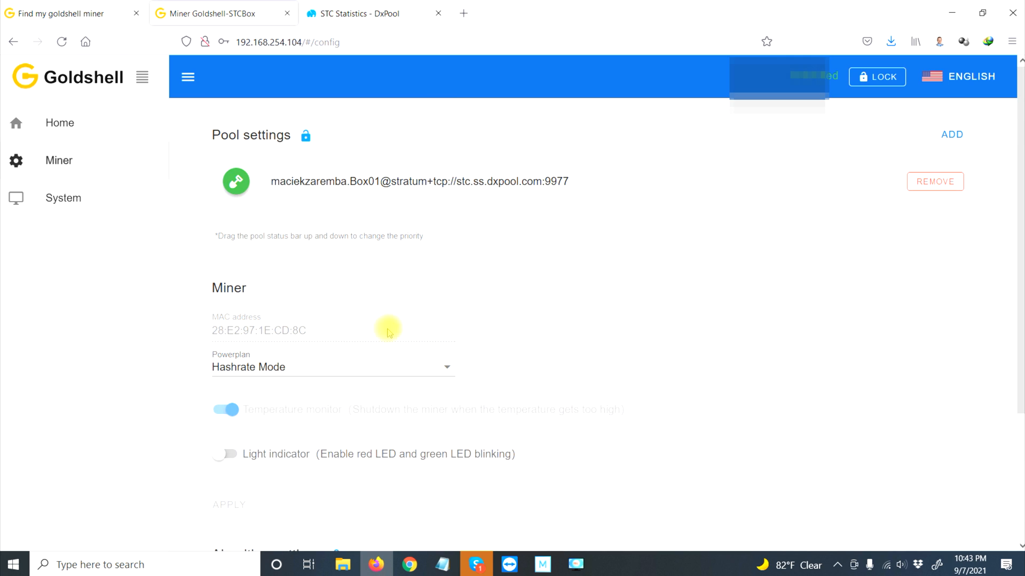
mouse_move(60, 221)
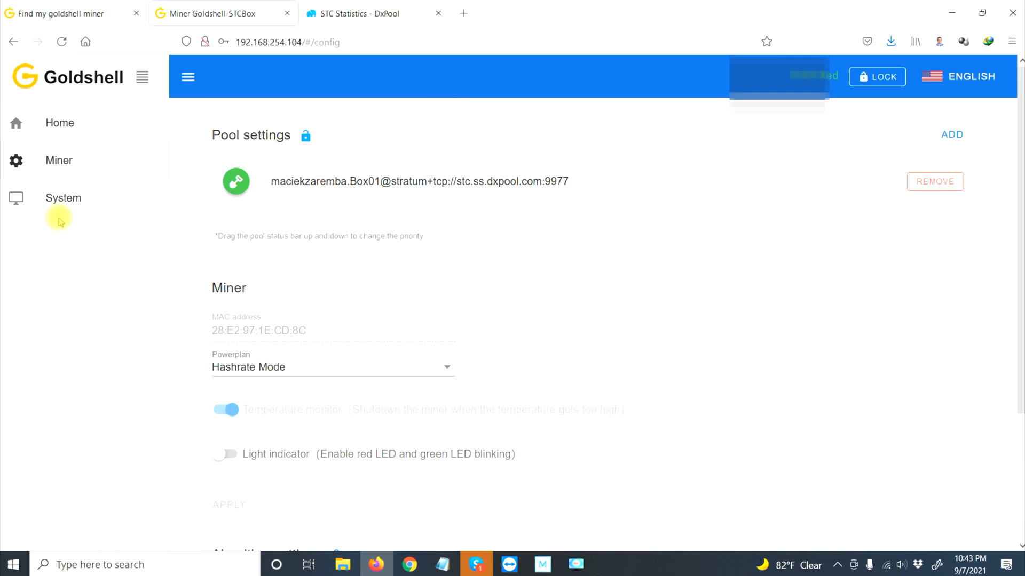
left_click(63, 198)
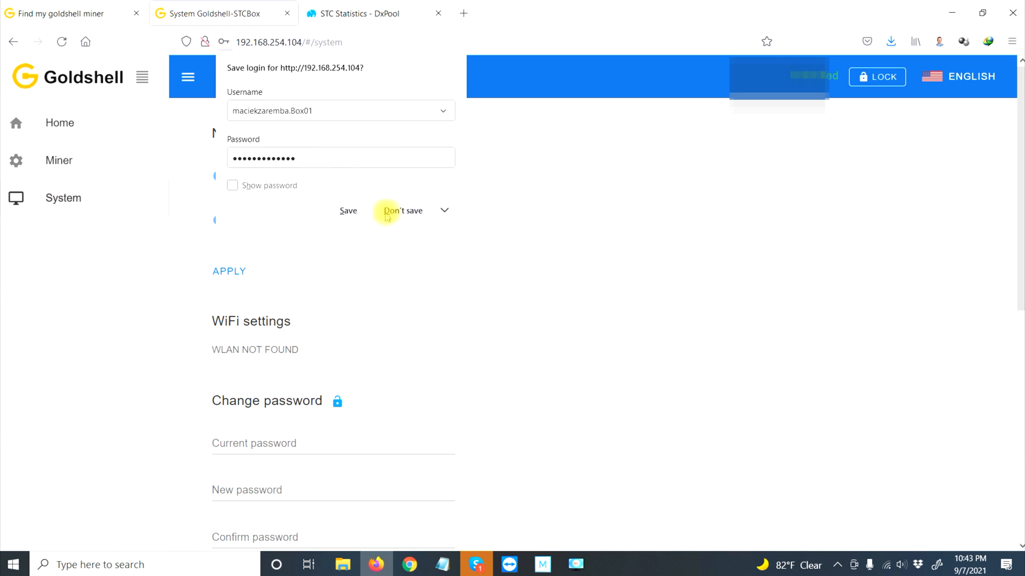
- Decline saving the login, review the Network, password and Update sections, and return Home
left_click(402, 210)
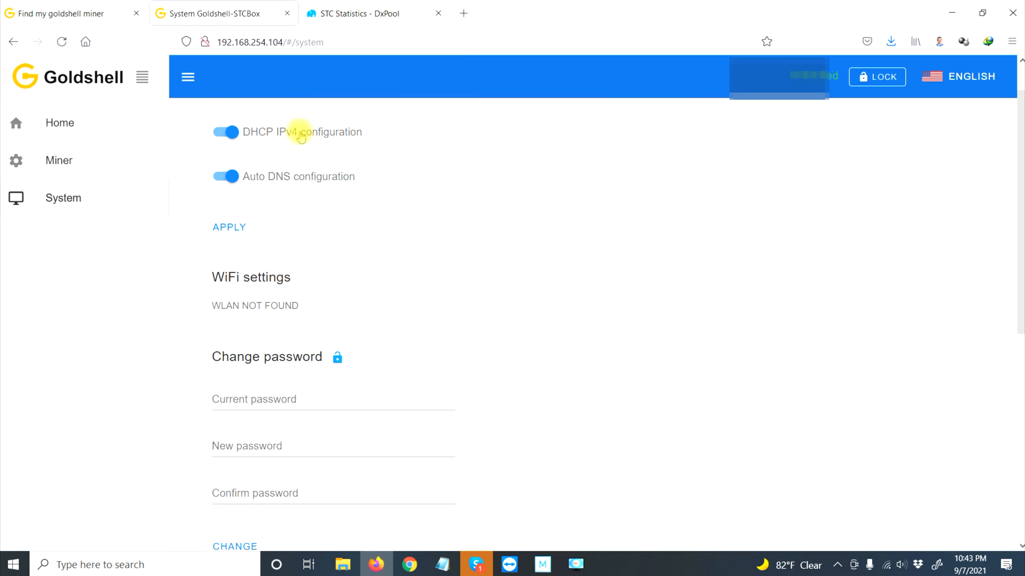
mouse_move(476, 271)
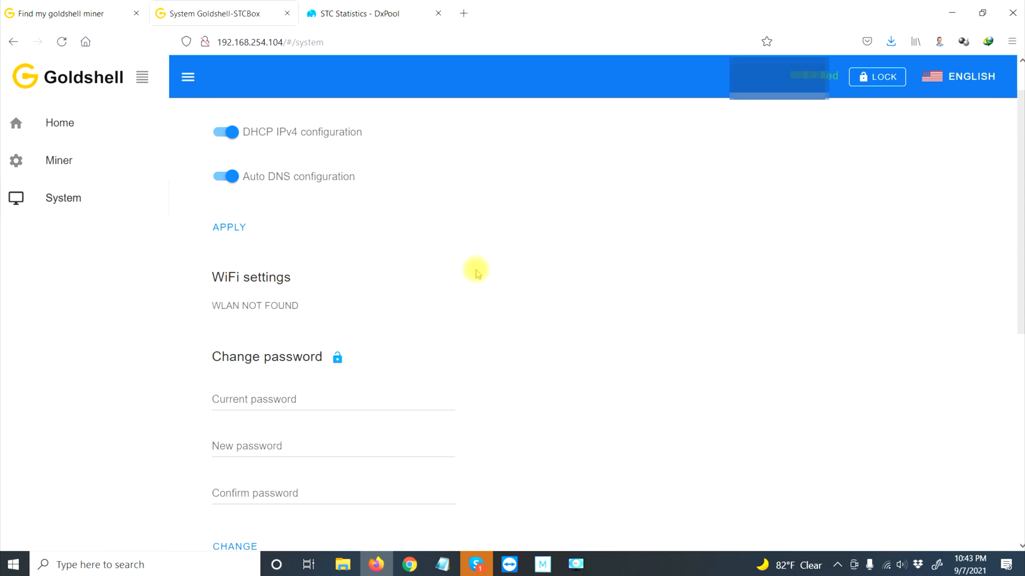
scroll("down", 3)
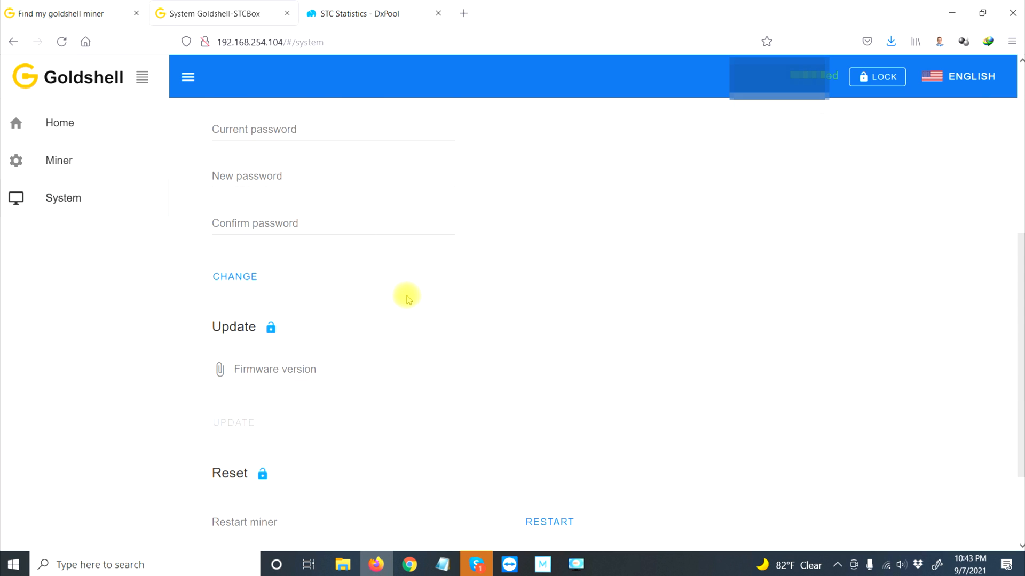
scroll("down", 3)
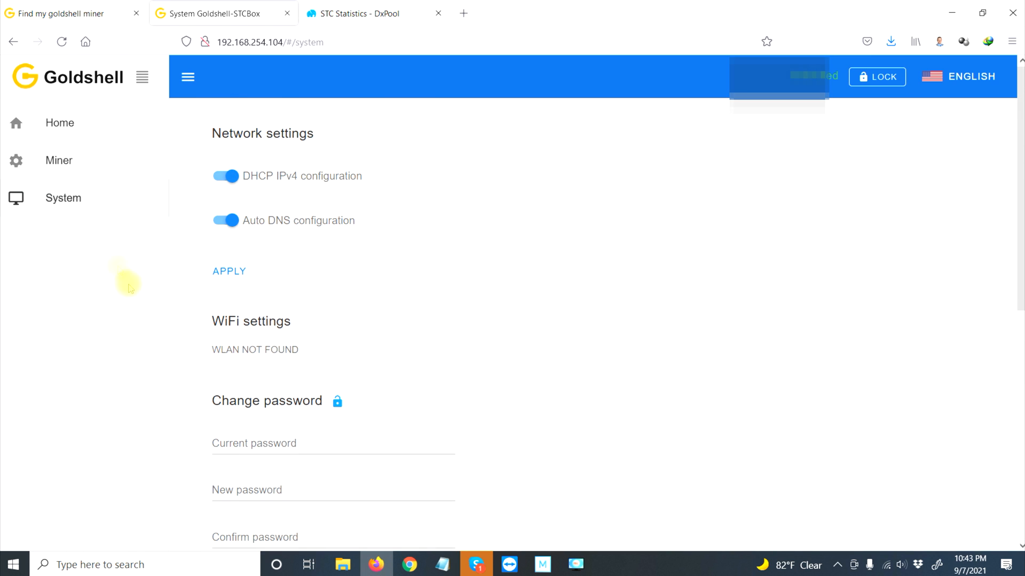
left_click(60, 123)
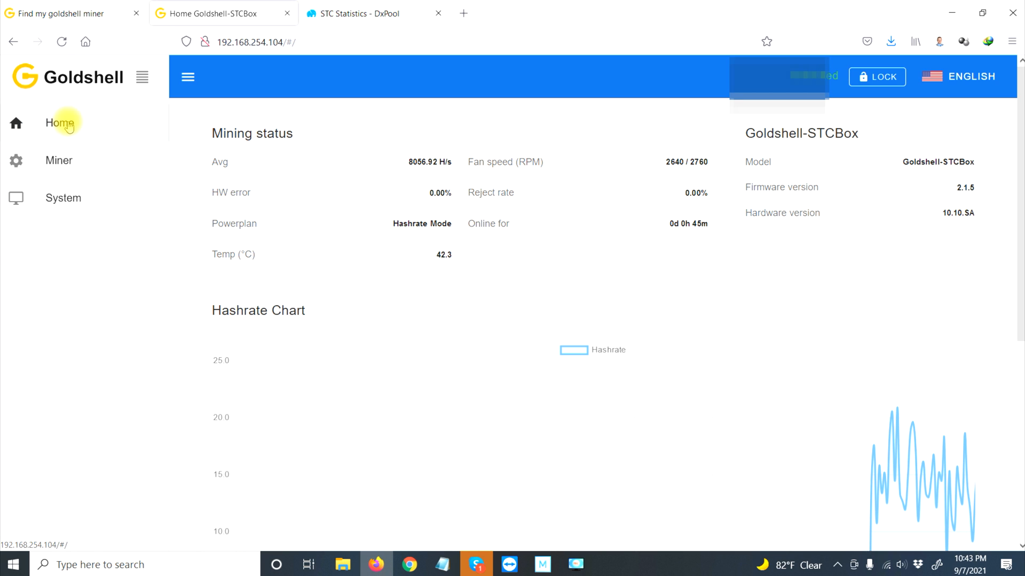
- Check the Mining status and Hashrate Chart, then return to the DxPool STC Statistics tab
scroll("down", 3)
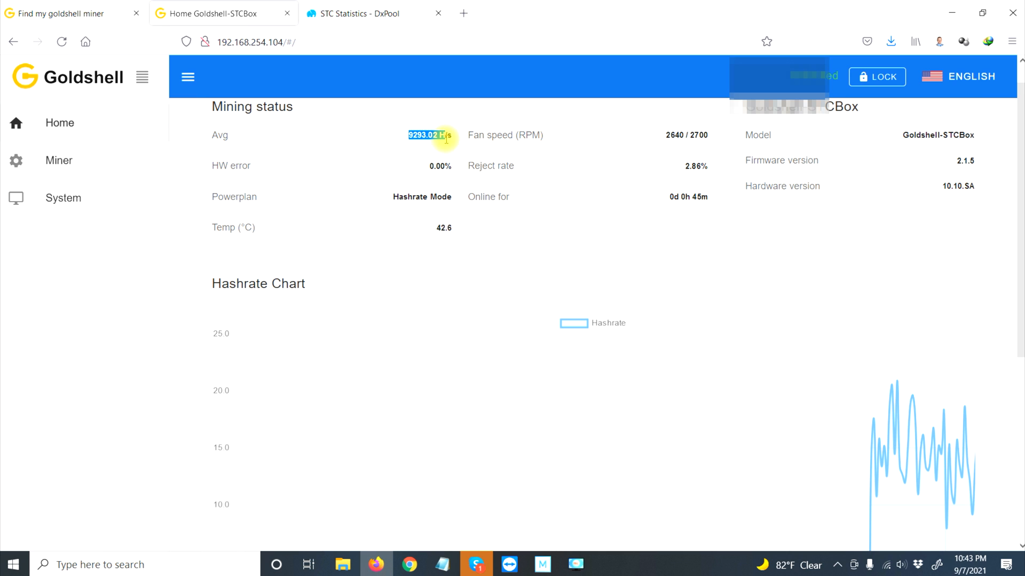
scroll("down", 3)
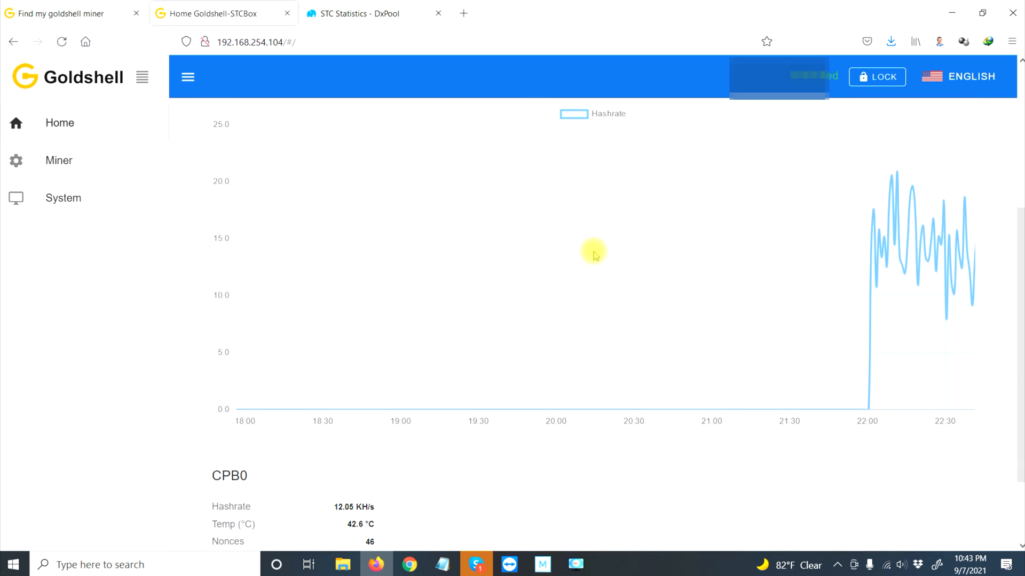
scroll("down", 3)
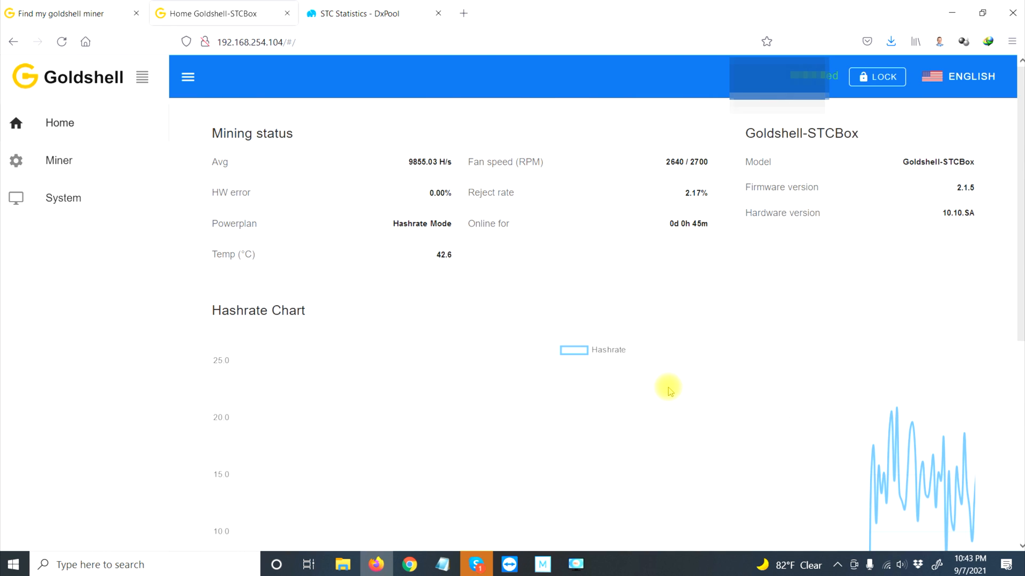
left_click(353, 13)
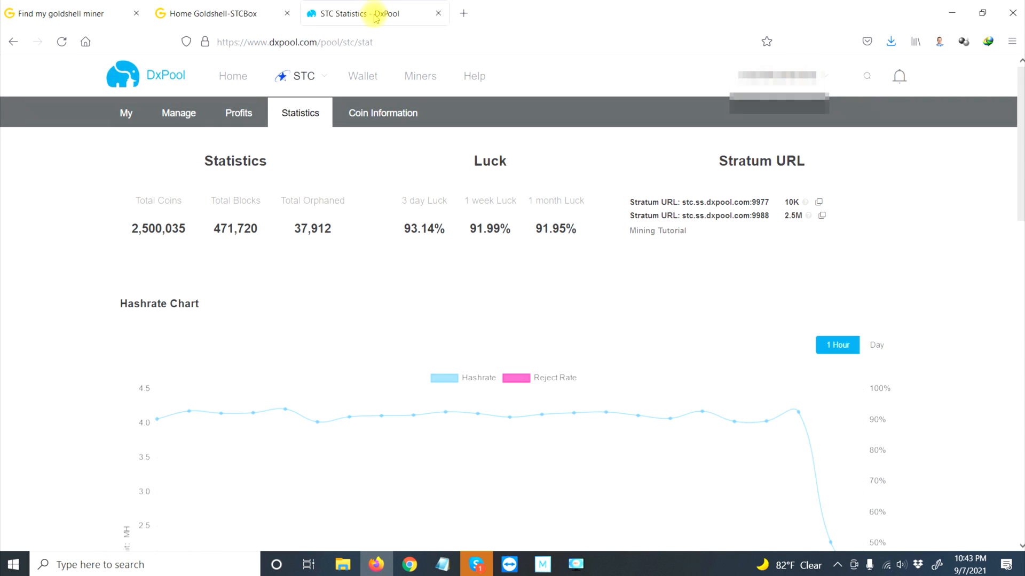
mouse_move(125, 112)
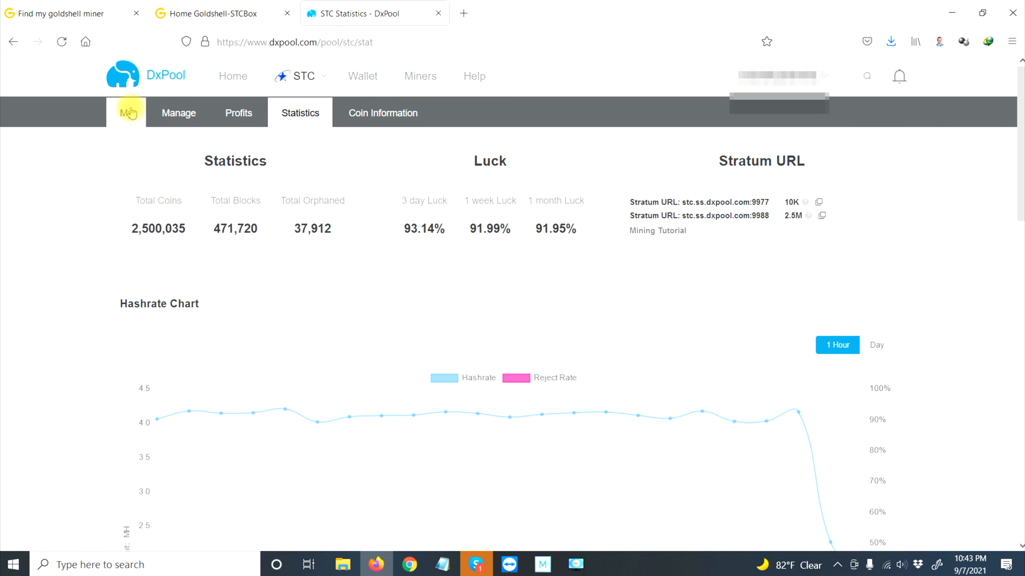
- Review the My dashboard's hashrate chart and stratum URLs, then go to the Manage tab
left_click(127, 112)
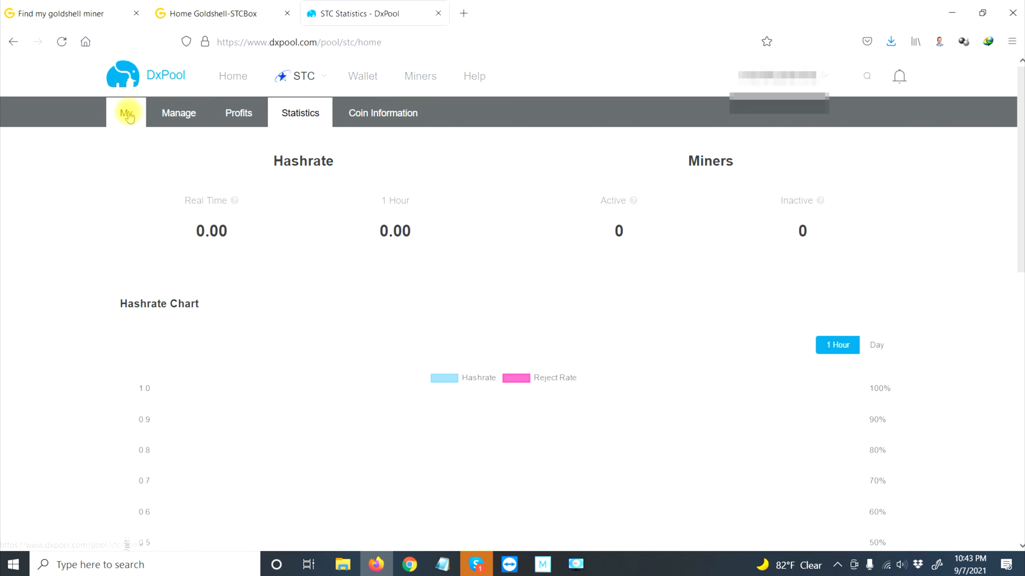
left_click(126, 112)
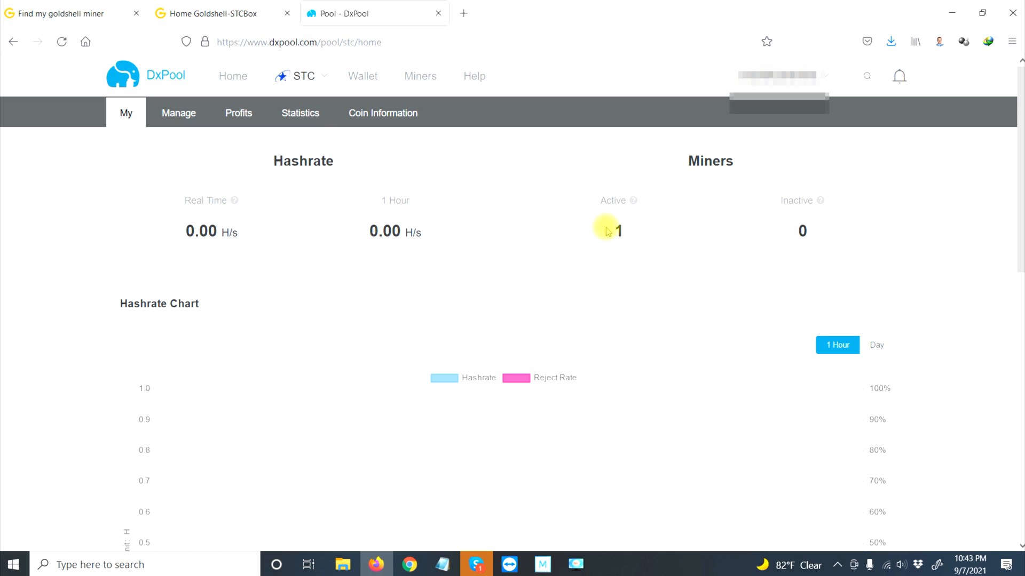
mouse_move(659, 245)
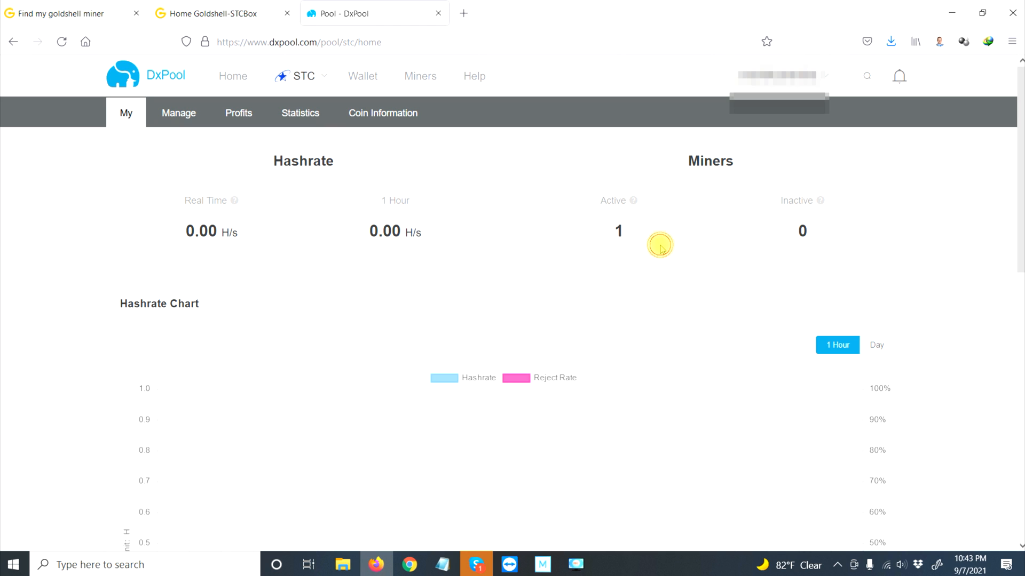
mouse_move(607, 277)
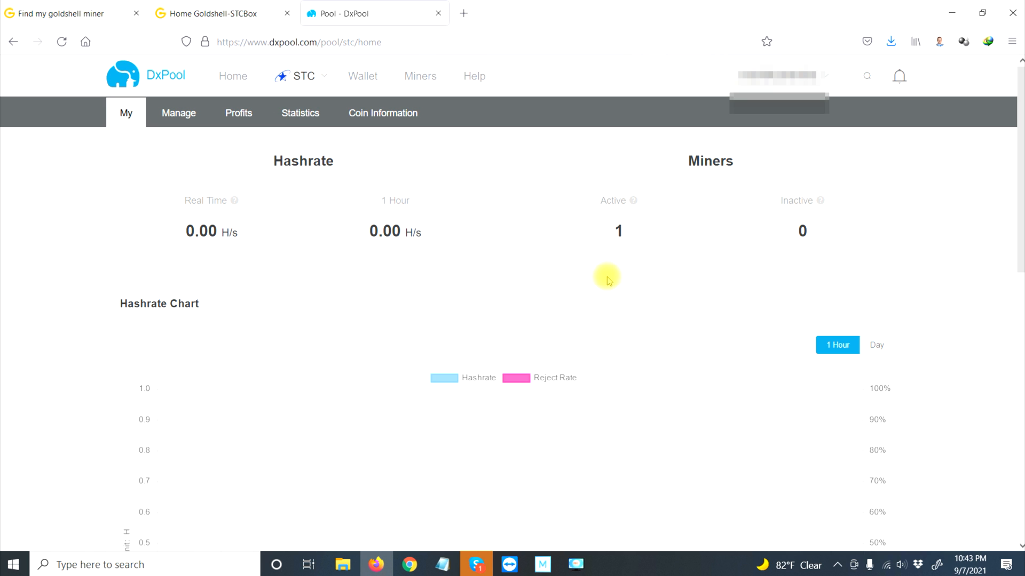
scroll("down", 3)
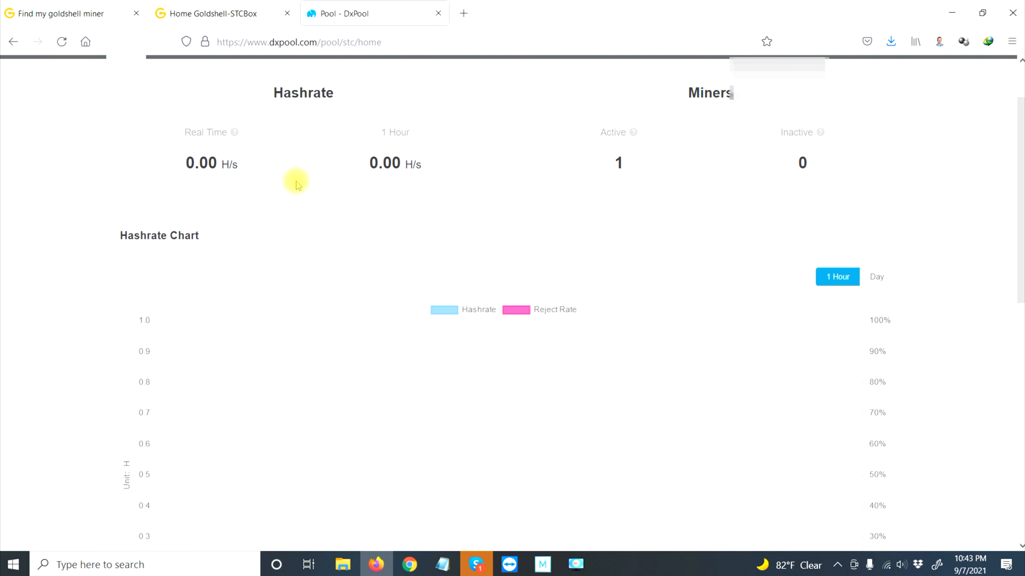
mouse_move(228, 183)
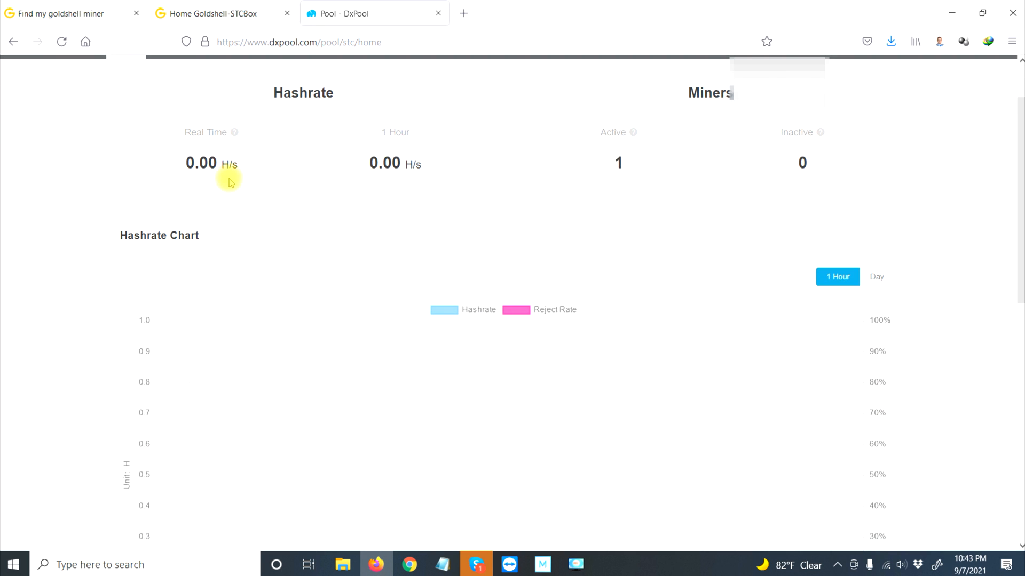
scroll("down", 3)
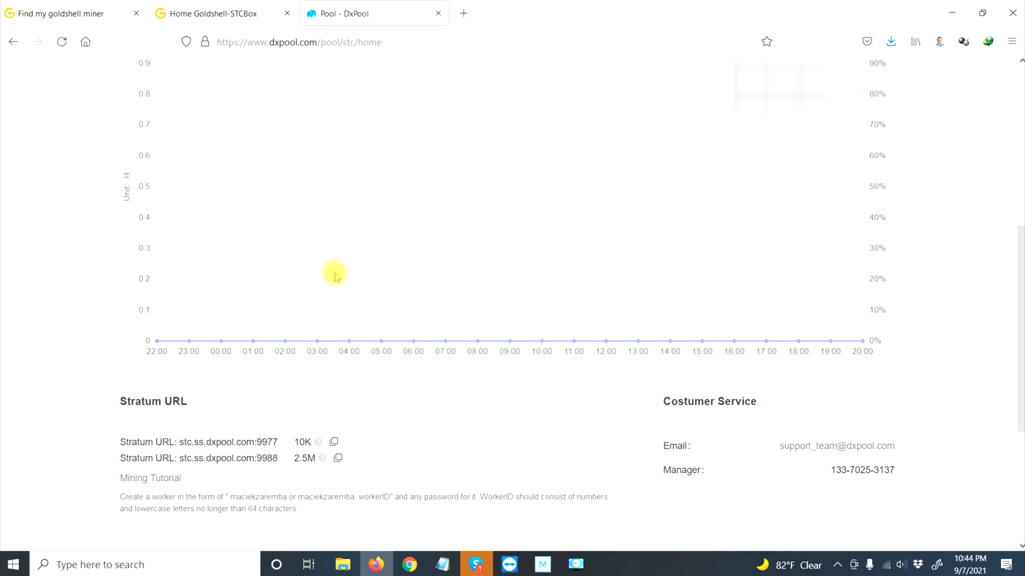
scroll("down", 3)
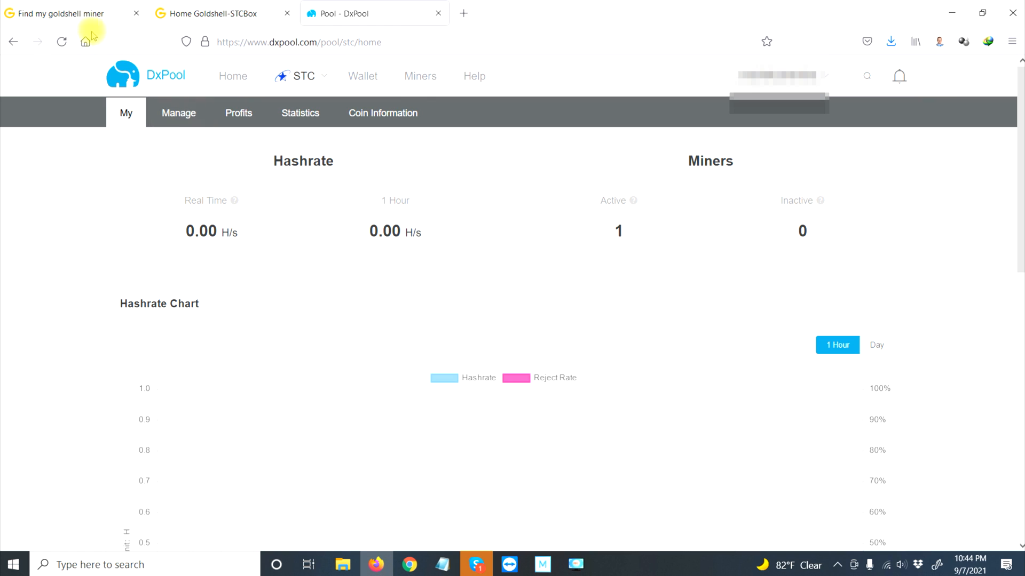
left_click(62, 41)
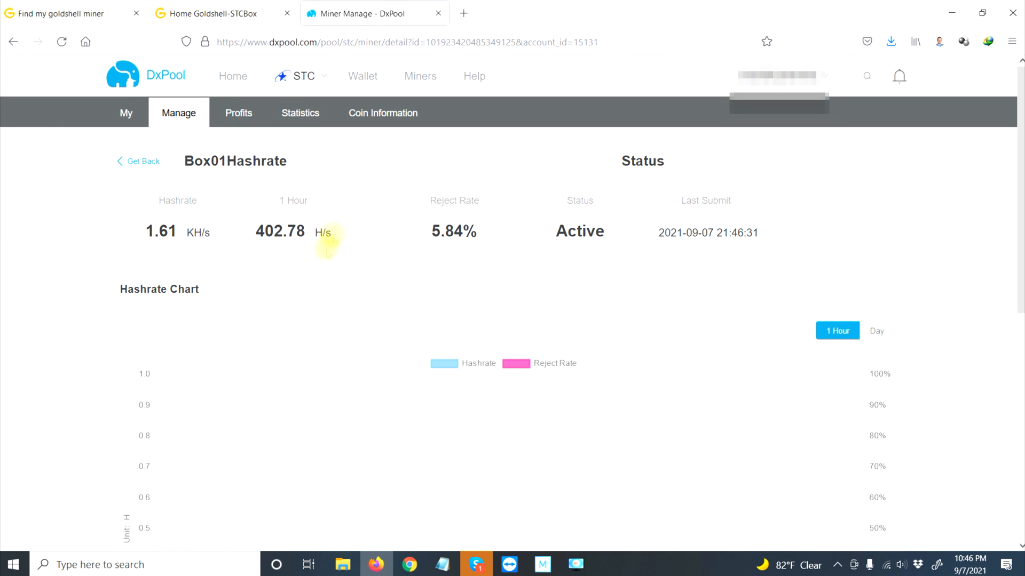
mouse_move(220, 360)
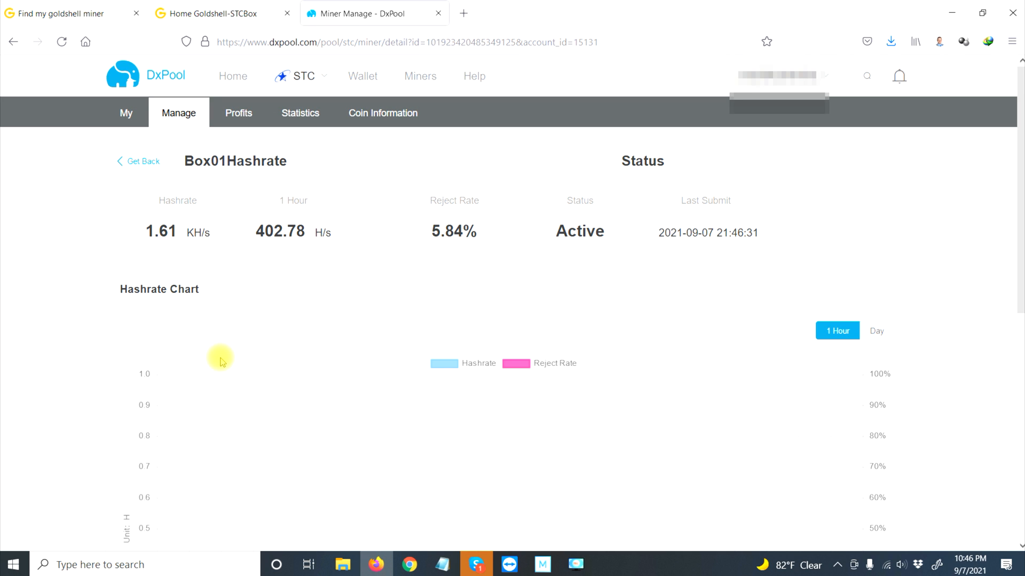
mouse_move(601, 548)
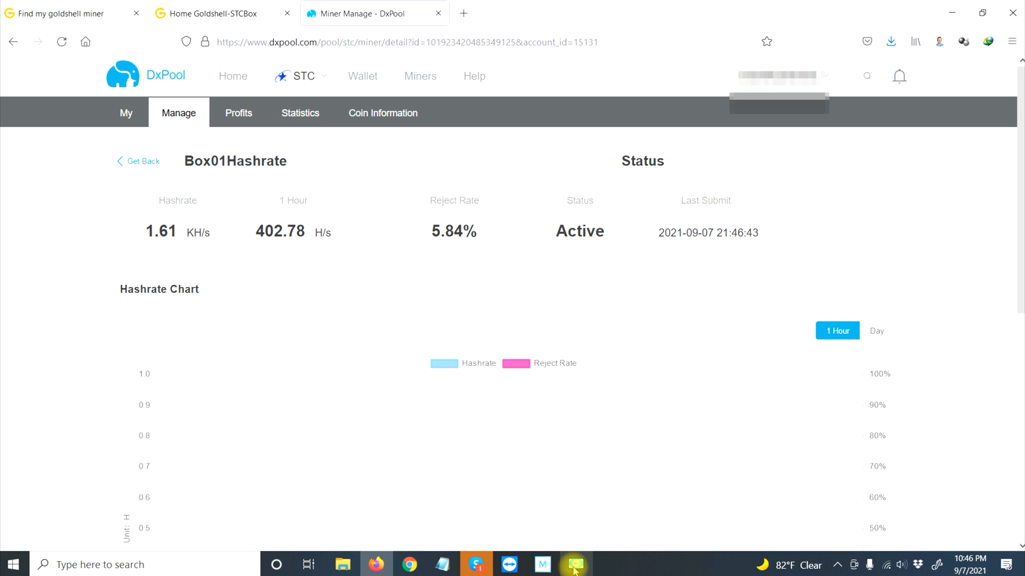
- Switch from the Box01 worker details over to the Telegram chat list
left_click(574, 565)
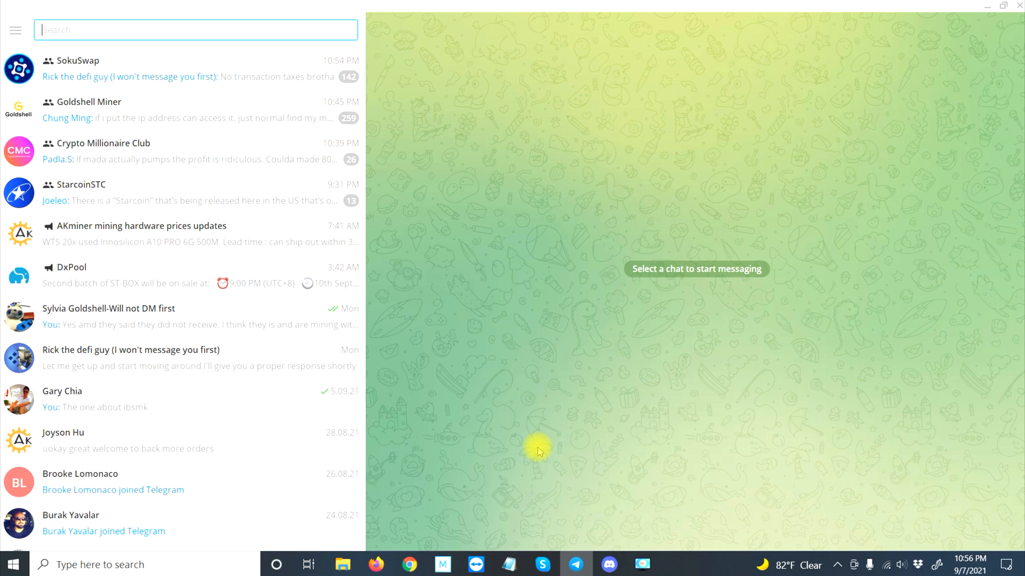
mouse_move(481, 337)
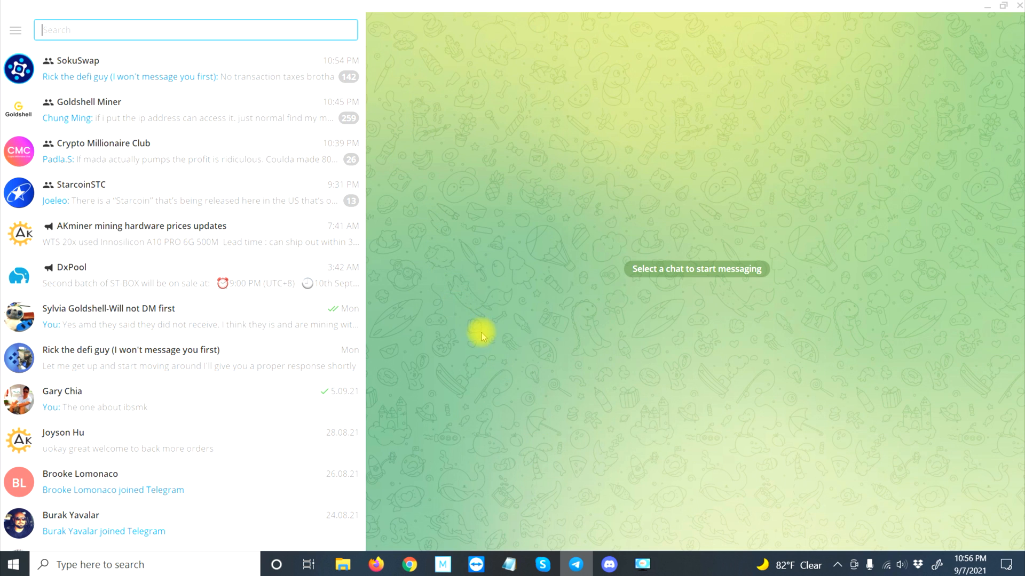
mouse_move(311, 142)
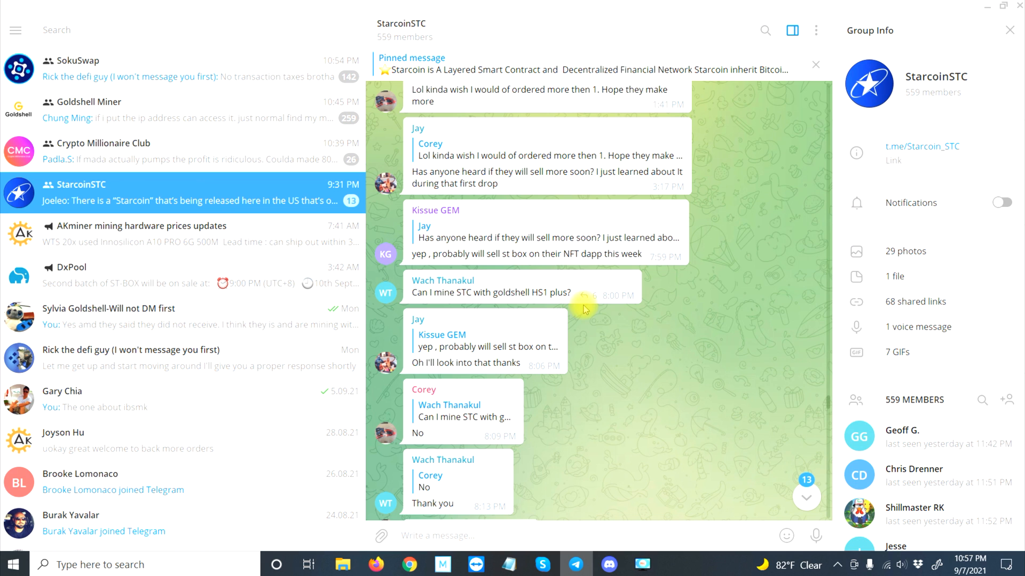
- Scroll the StarcoinSTC group to the 'Second batch of ST-BOX' message and follow its DxPool link
scroll("down", 3)
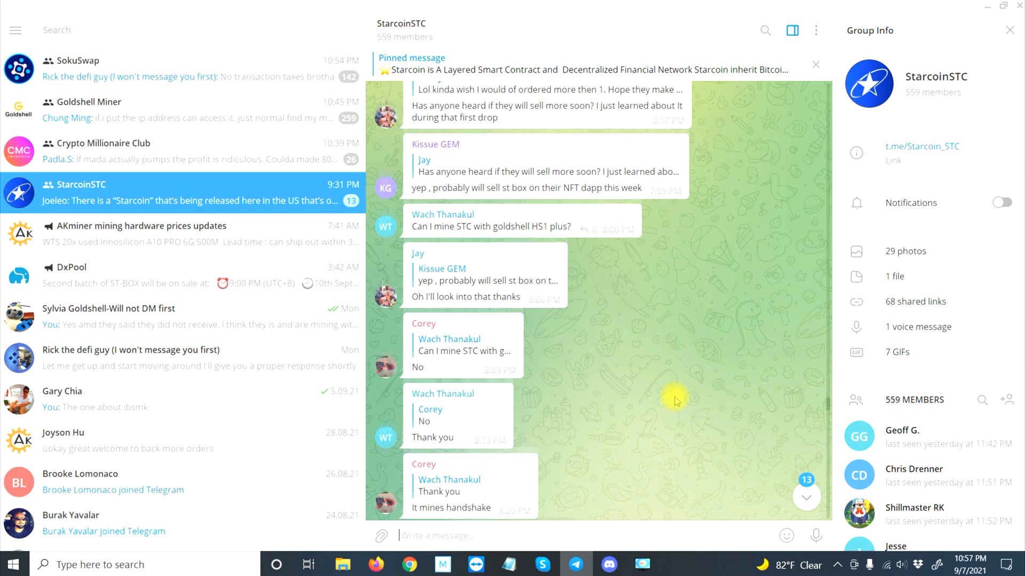
scroll("down", 3)
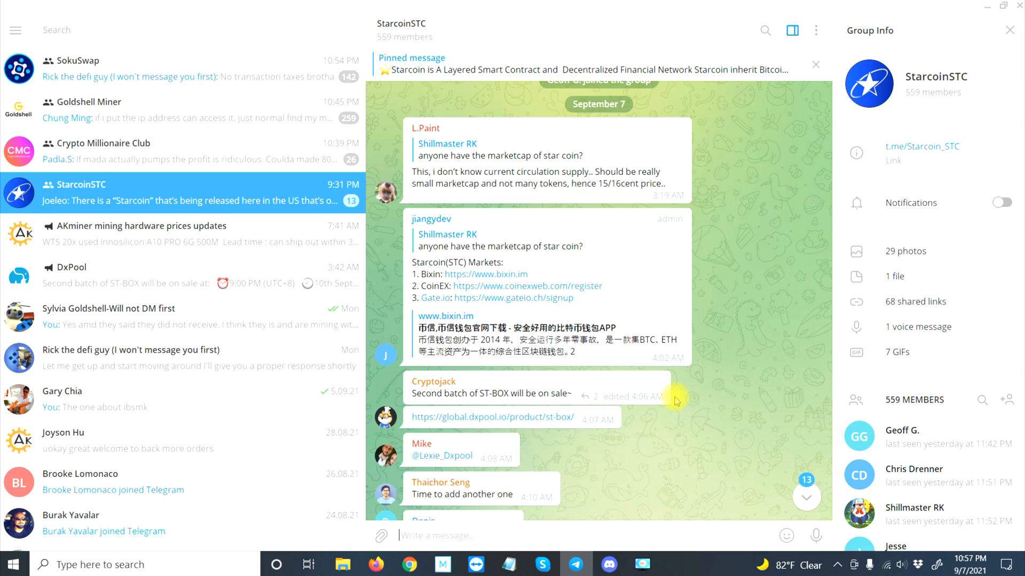
mouse_move(584, 475)
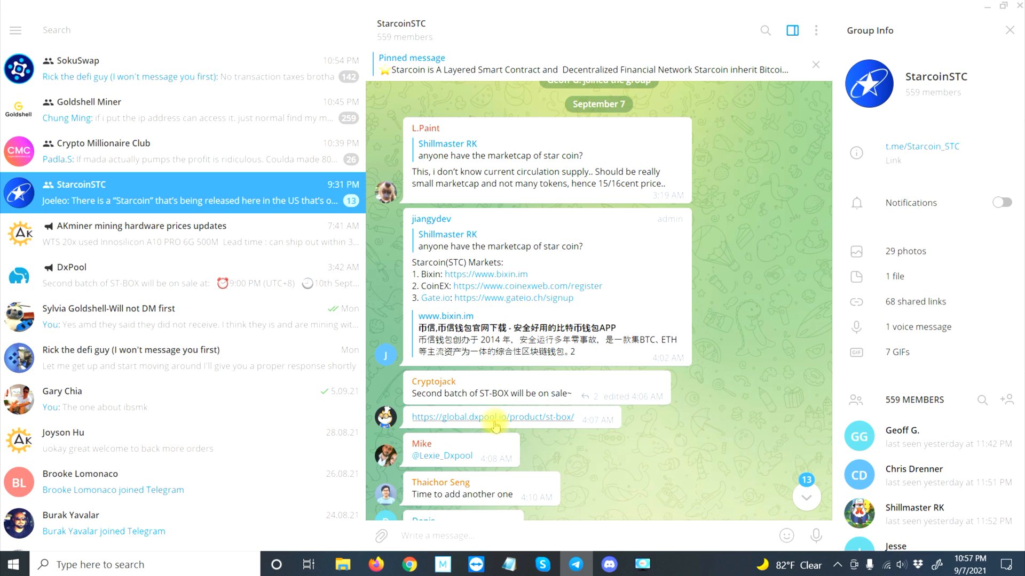
scroll("down", 3)
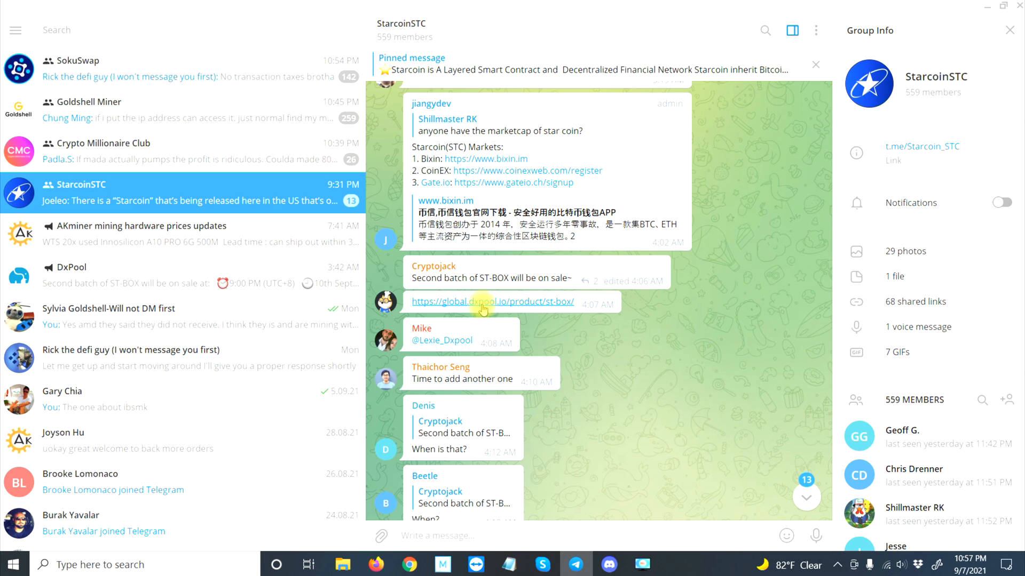
left_click(492, 301)
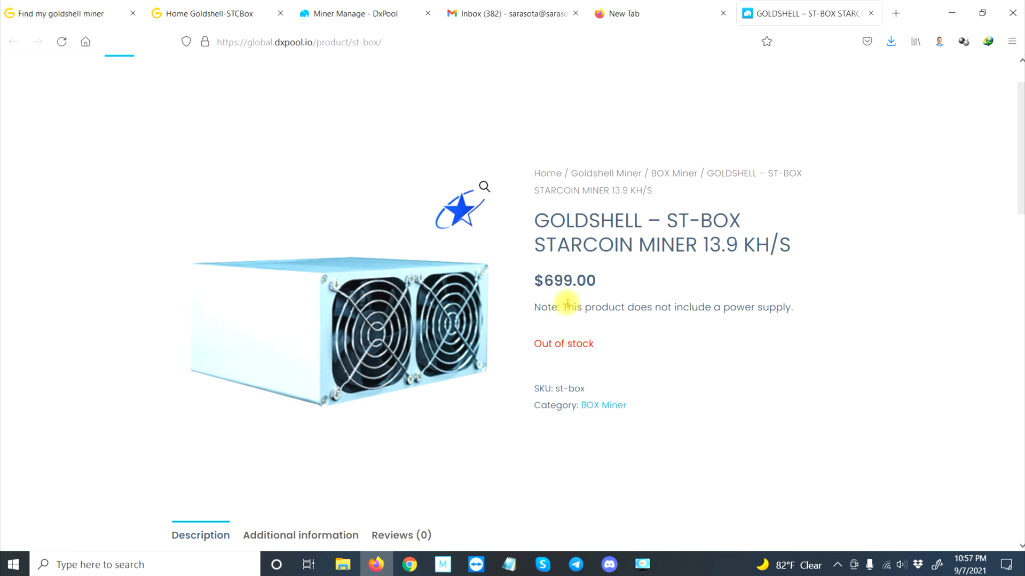
mouse_move(532, 293)
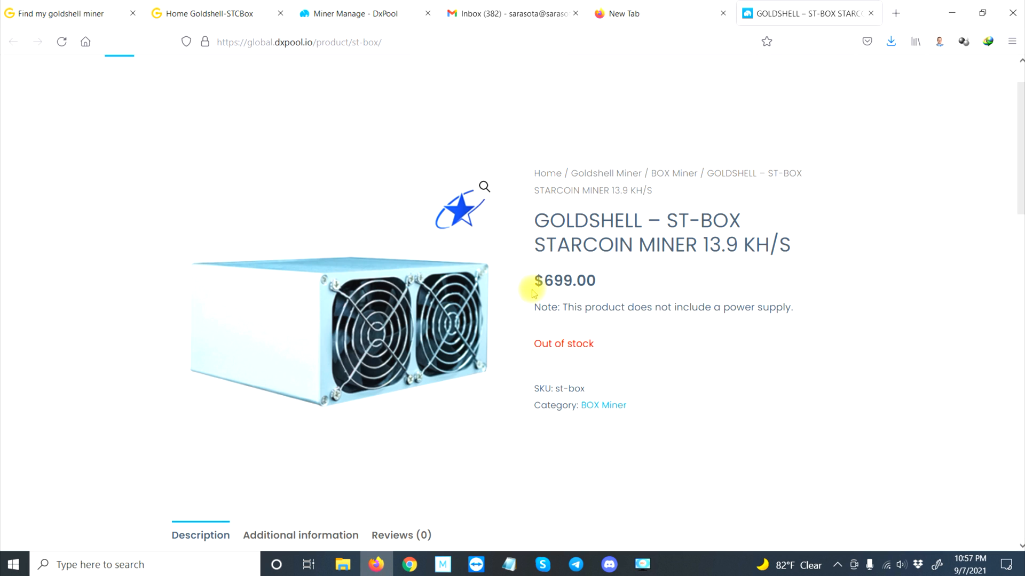
- Select the $699.00 price and read the description: Cryptnight-R, 13.9 Kh/s at 61W
left_click_drag(534, 280, 601, 308)
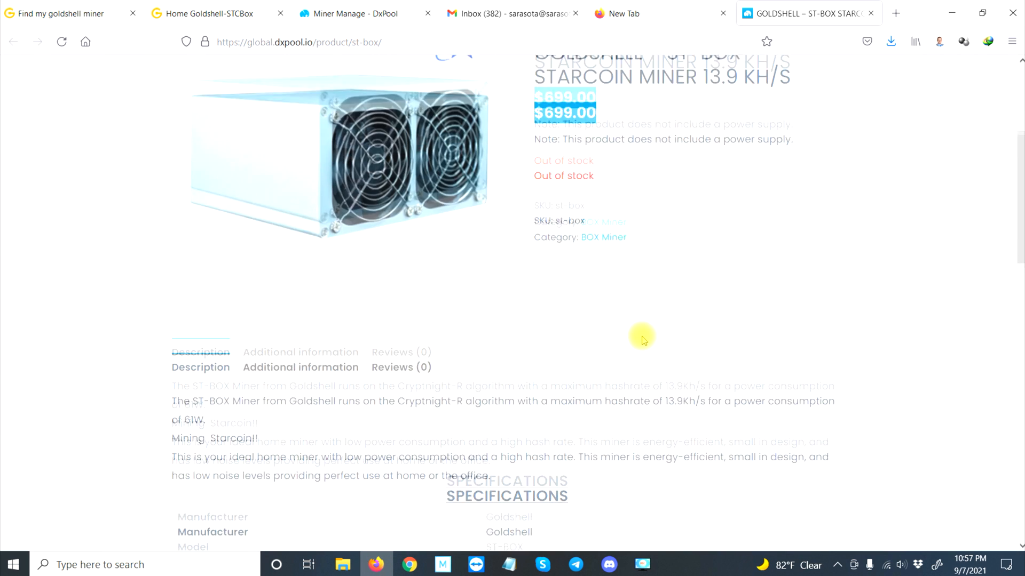
scroll("down", 3)
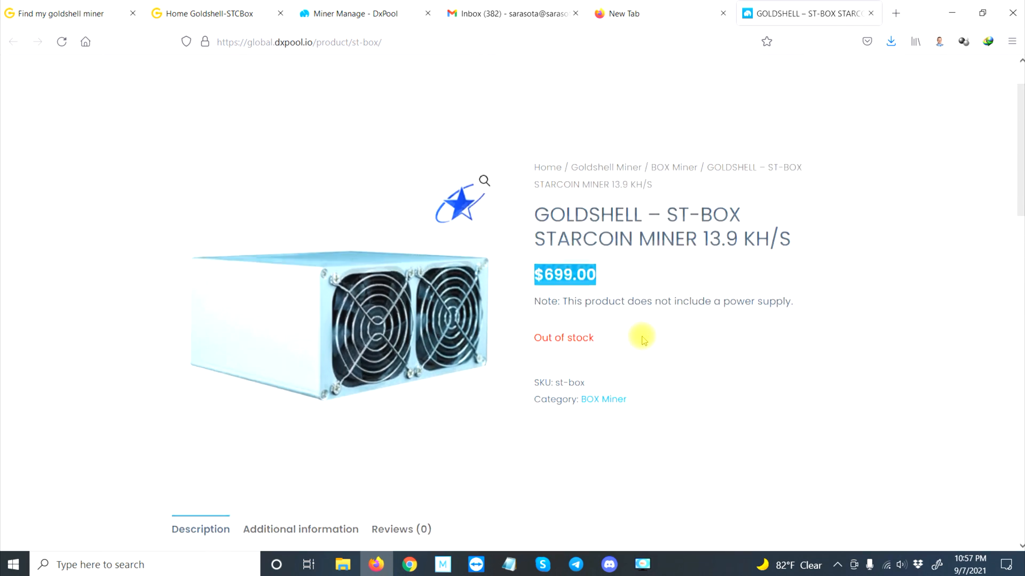
scroll("down", 3)
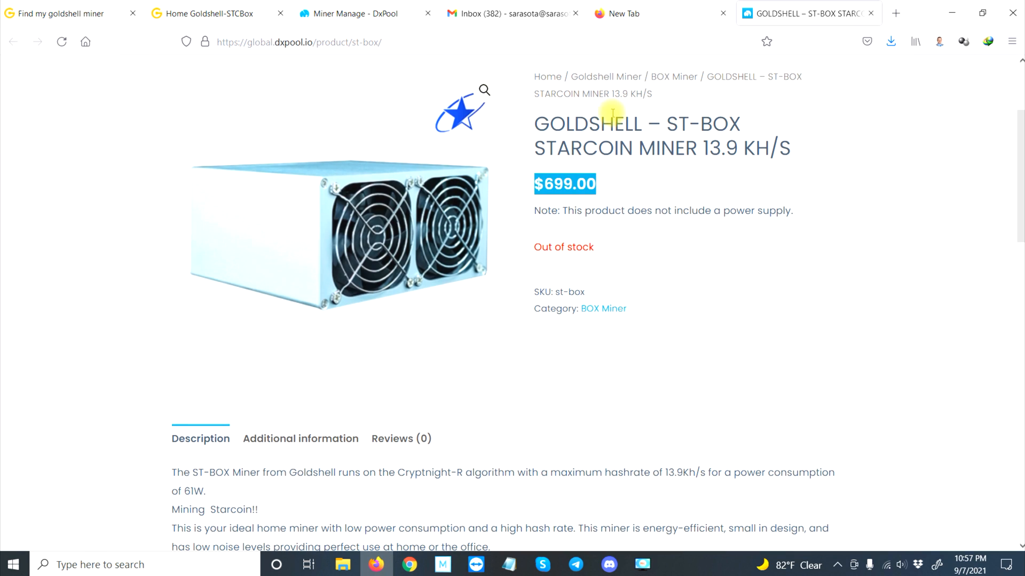
mouse_move(466, 325)
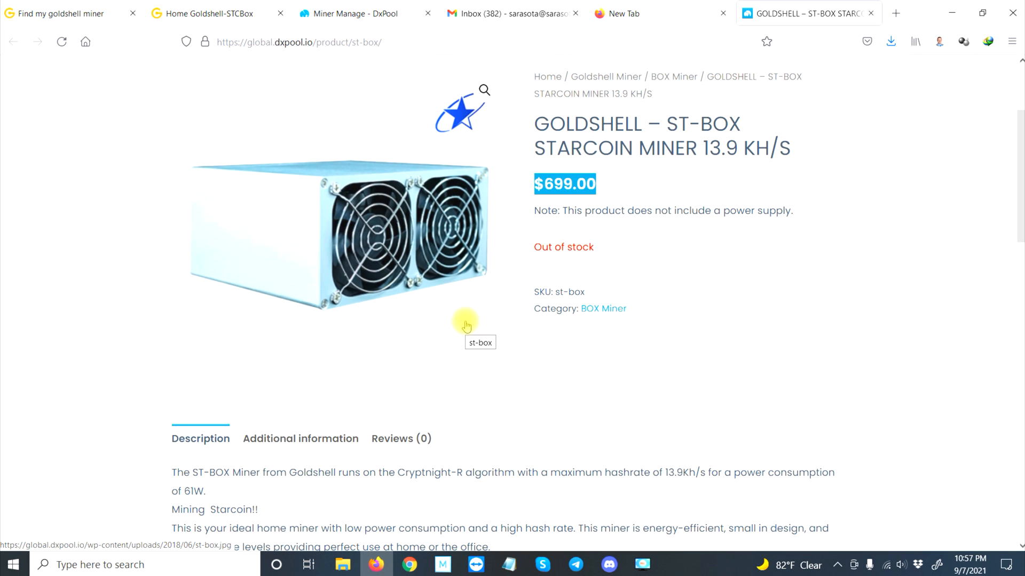
mouse_move(461, 144)
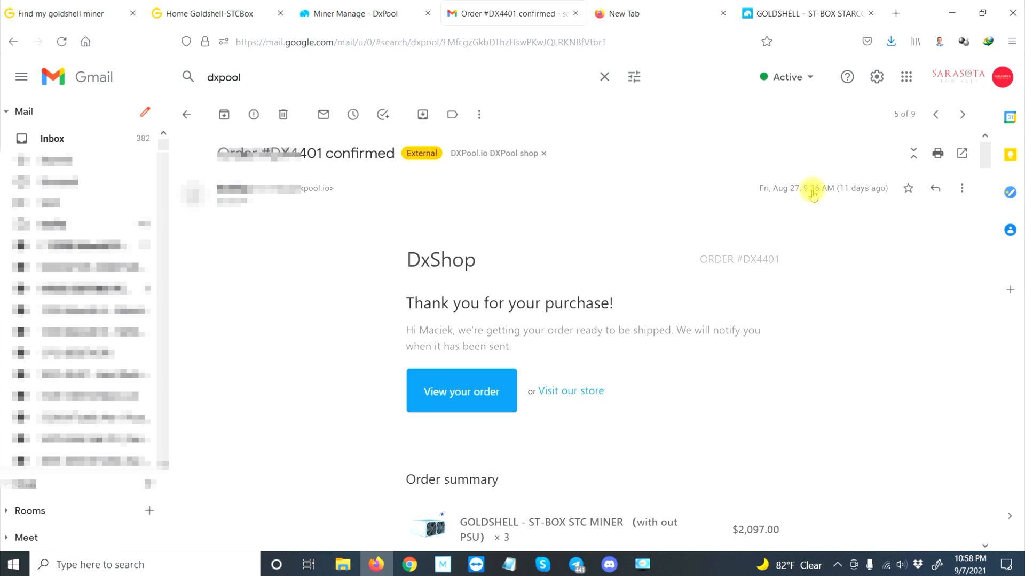
mouse_move(776, 197)
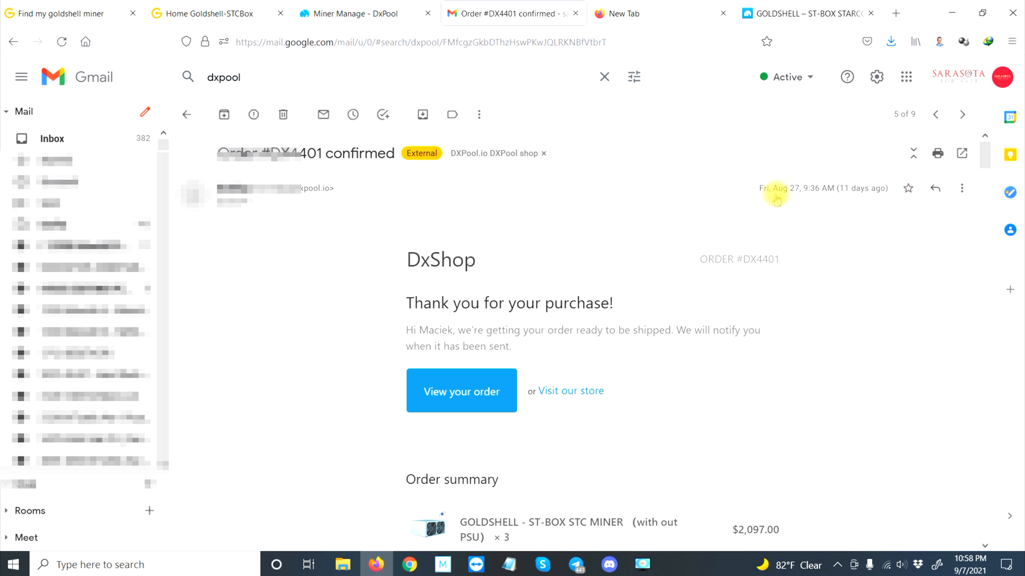
mouse_move(822, 199)
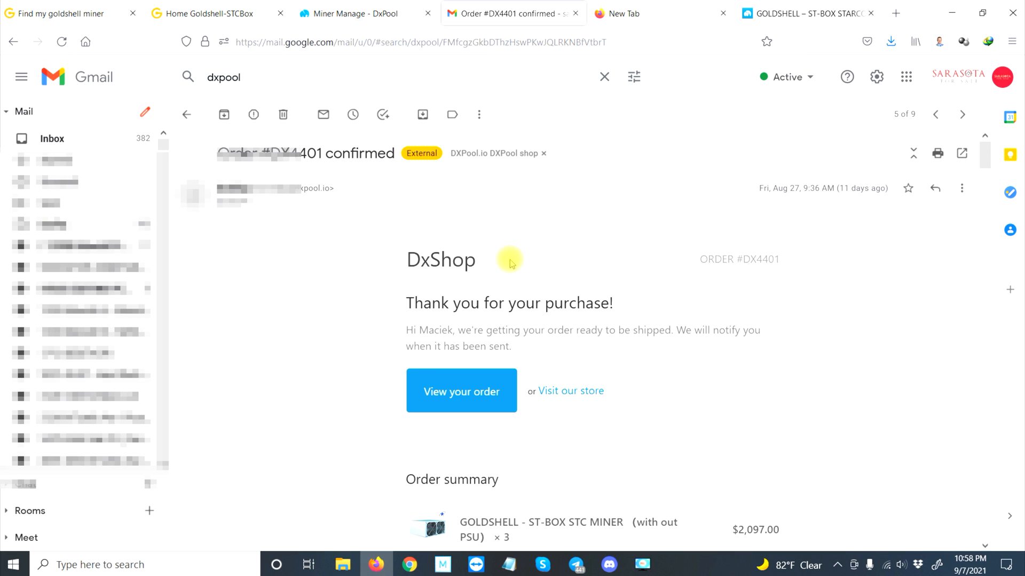
scroll("down", 3)
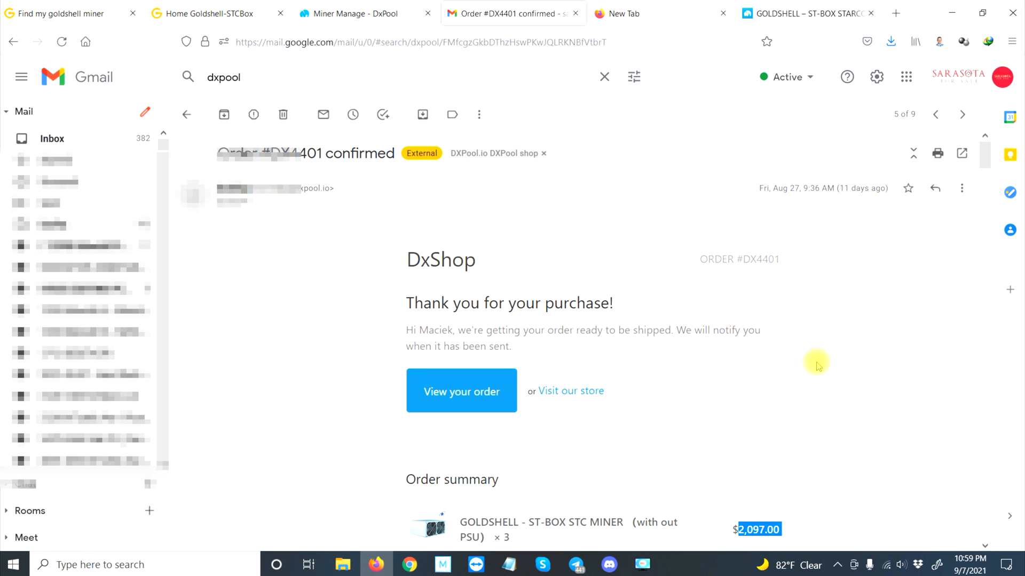
mouse_move(544, 254)
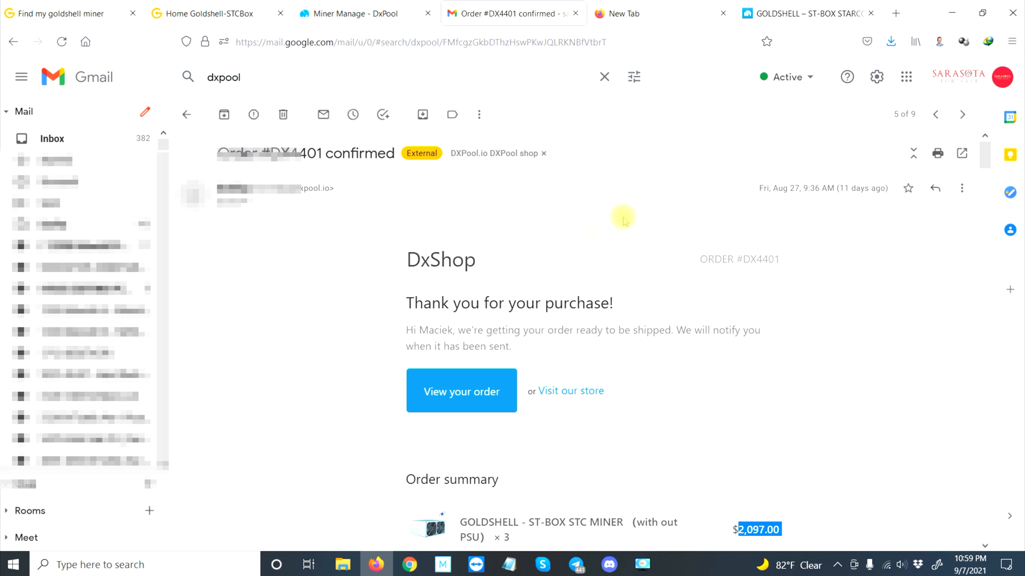
mouse_move(962, 114)
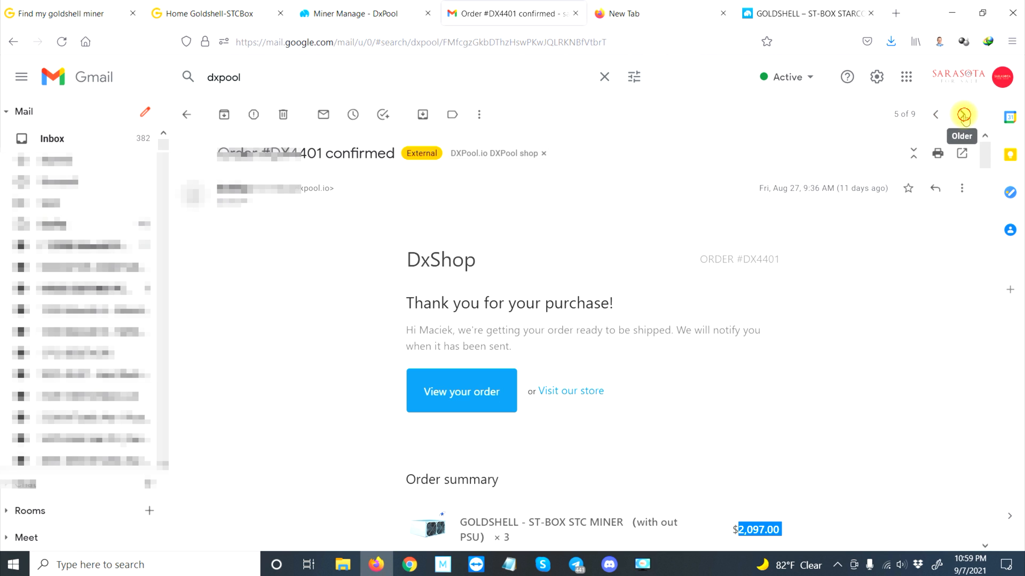
left_click(962, 114)
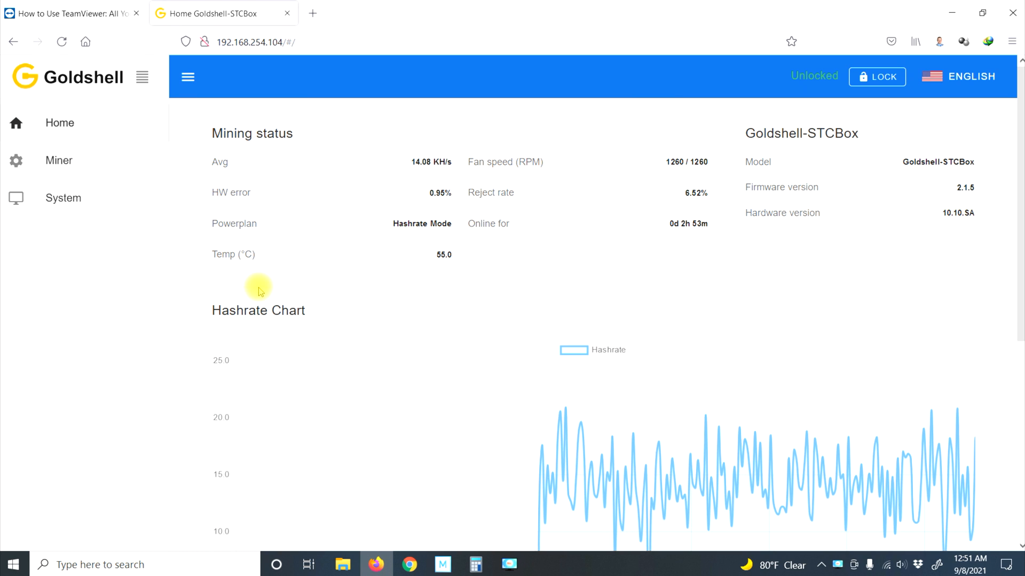
mouse_move(270, 278)
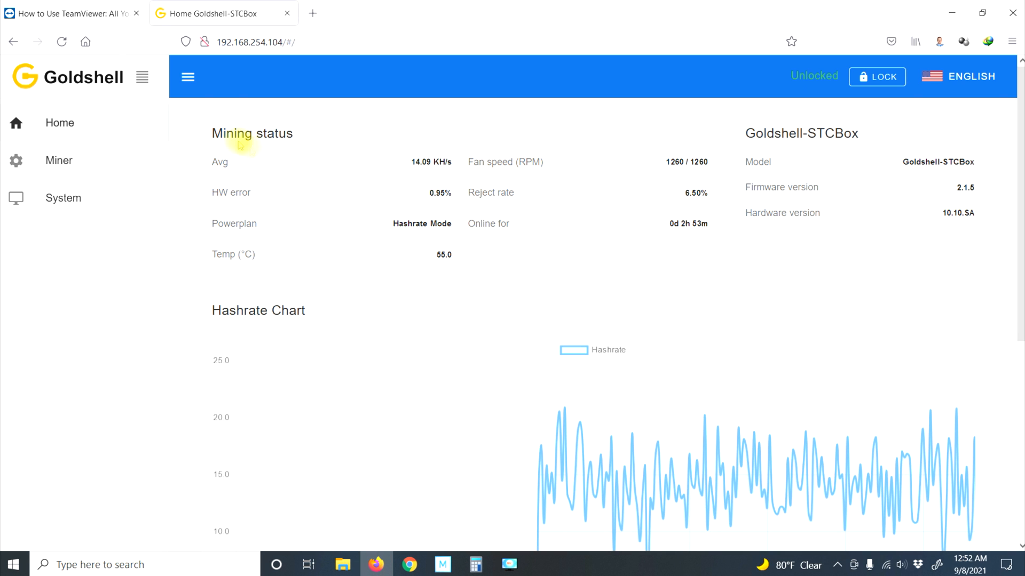
mouse_move(474, 161)
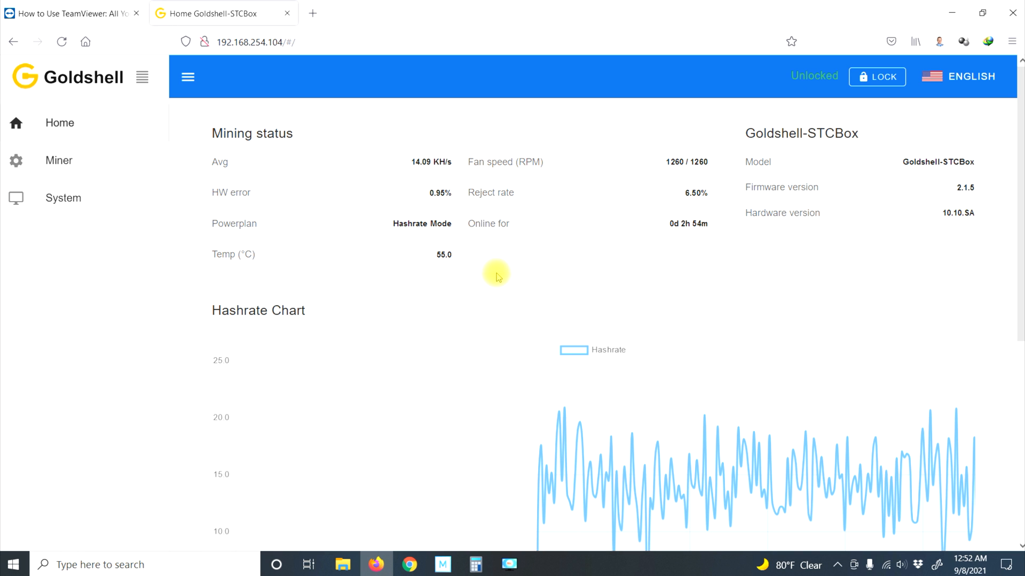
scroll("down", 3)
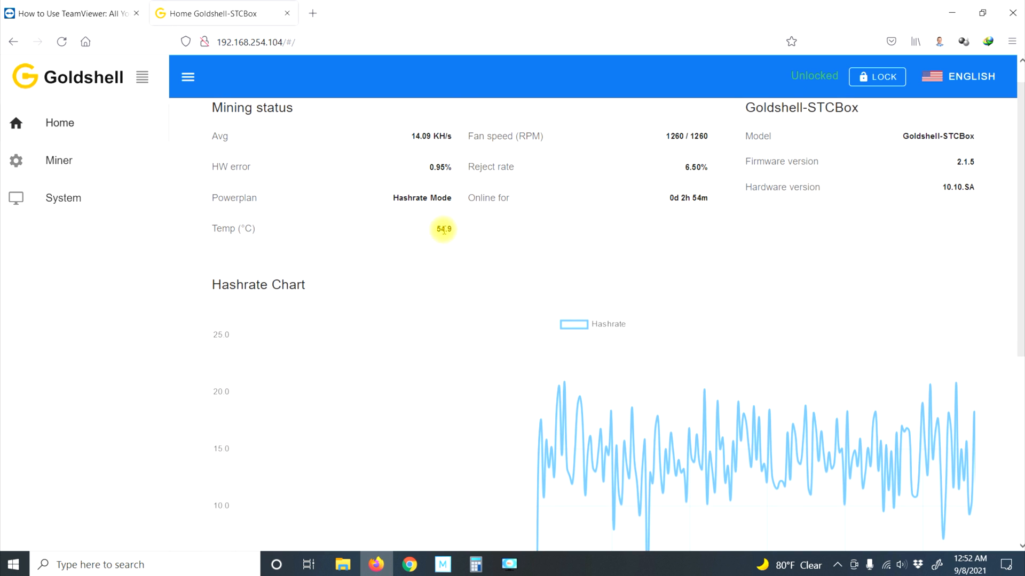
scroll("down", 3)
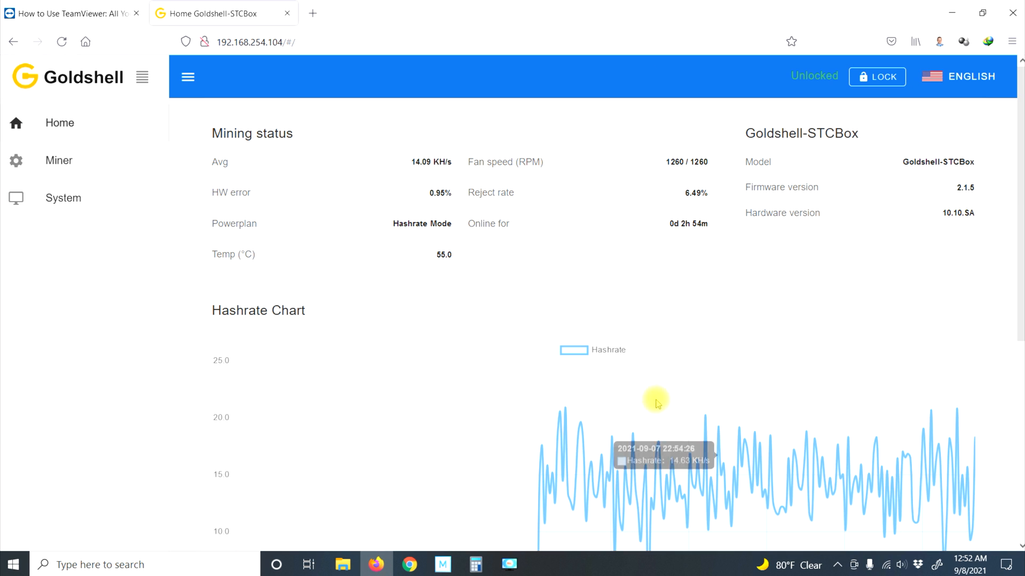
scroll("down", 3)
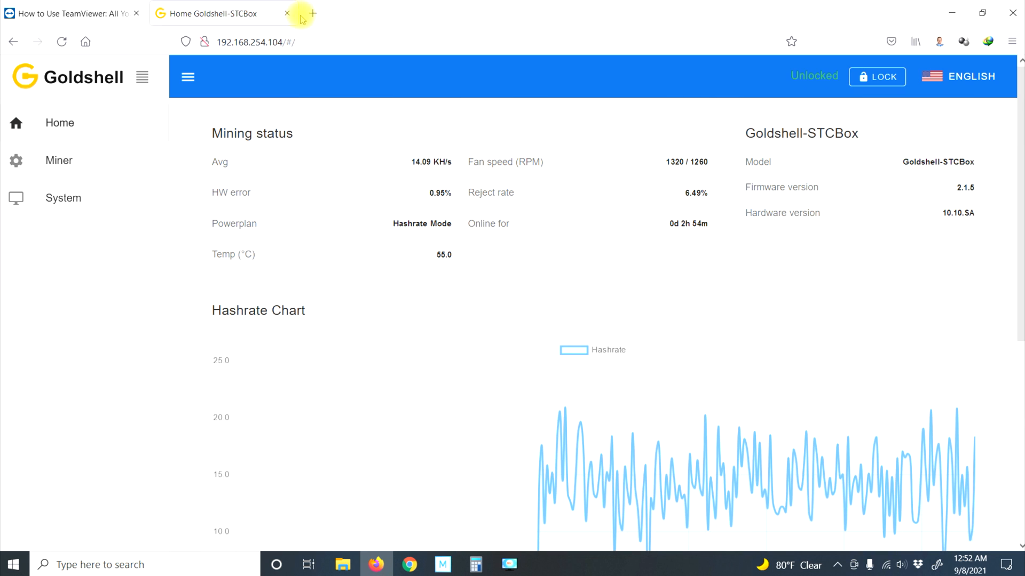
- In a new tab on dxpool.com, go to the STC mining pool via Pool > STC
left_click(313, 13)
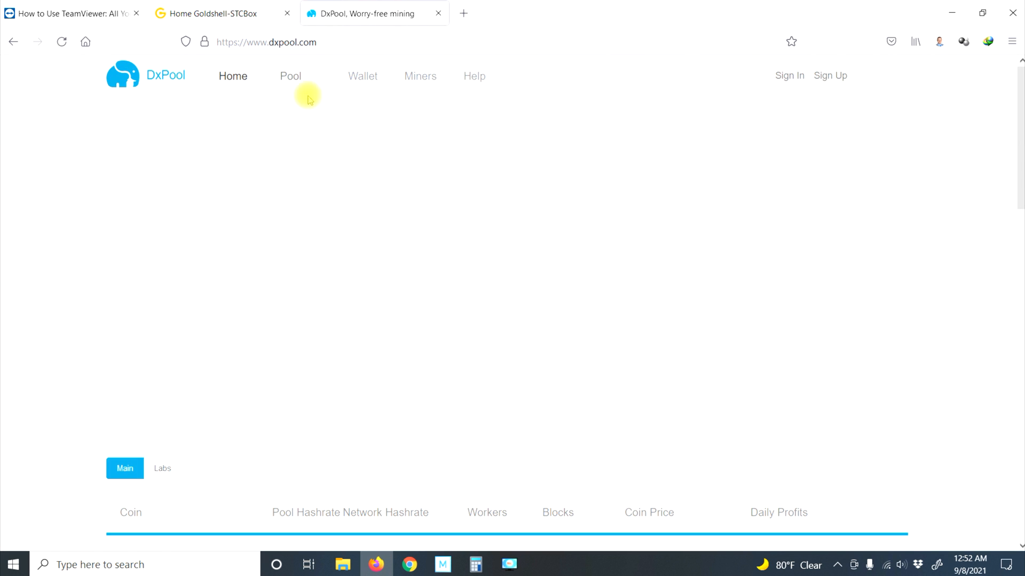
left_click(290, 76)
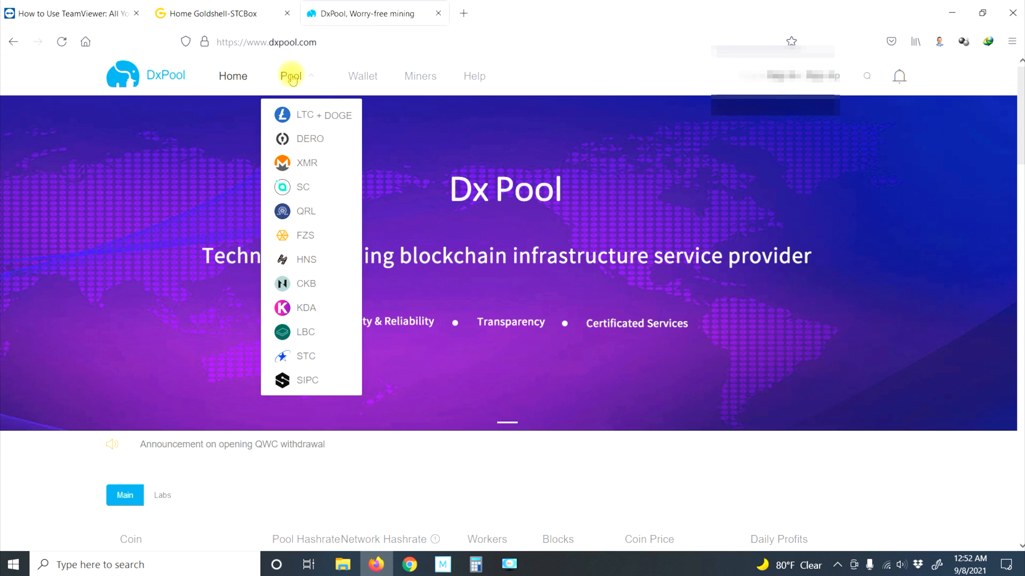
mouse_move(307, 357)
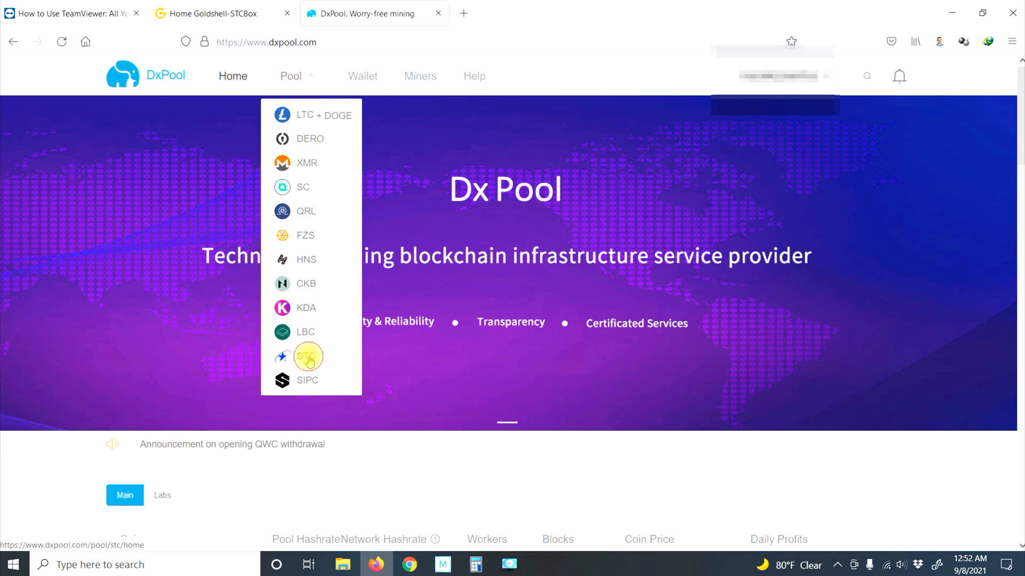
left_click(307, 356)
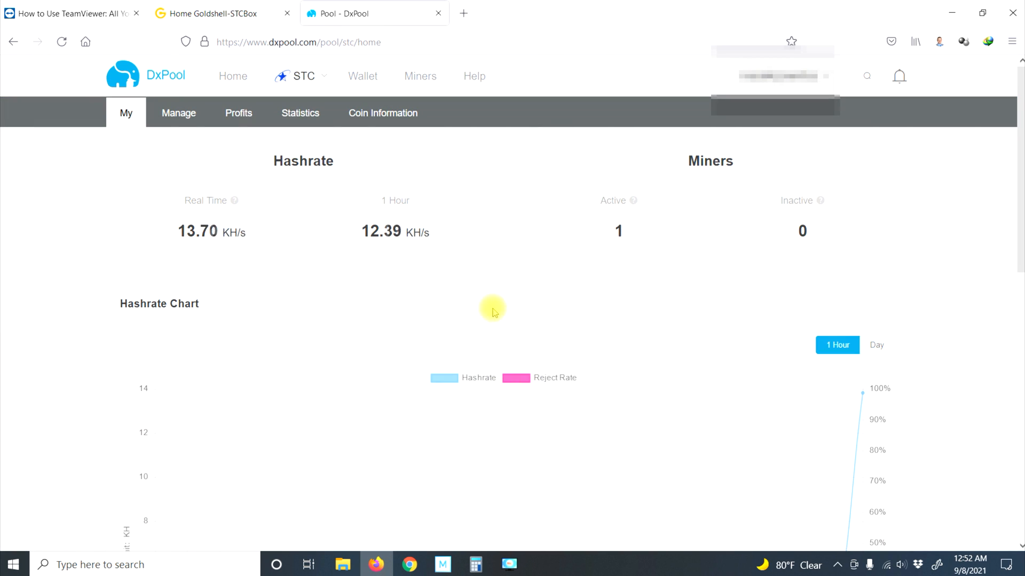
mouse_move(415, 202)
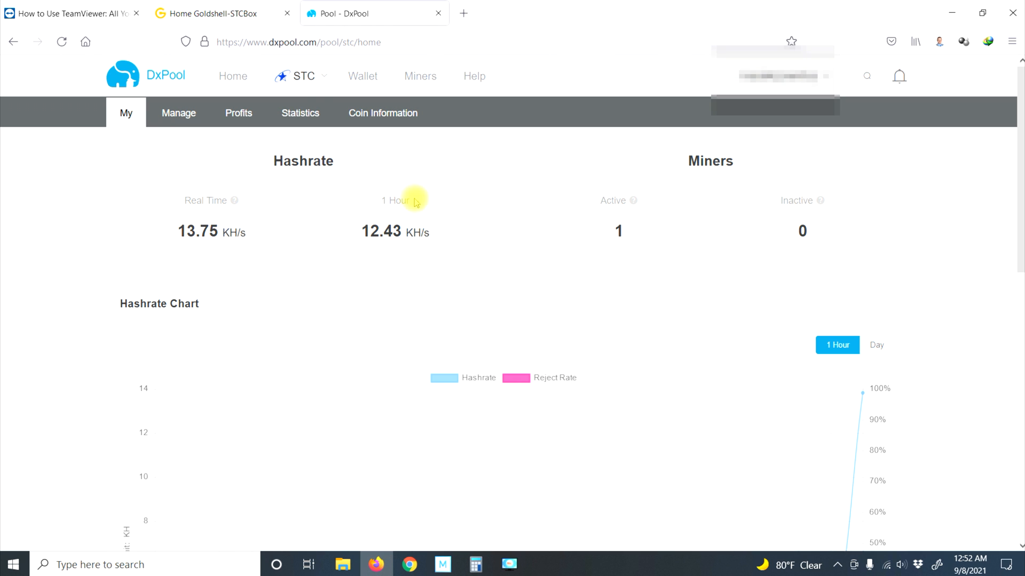
mouse_move(484, 269)
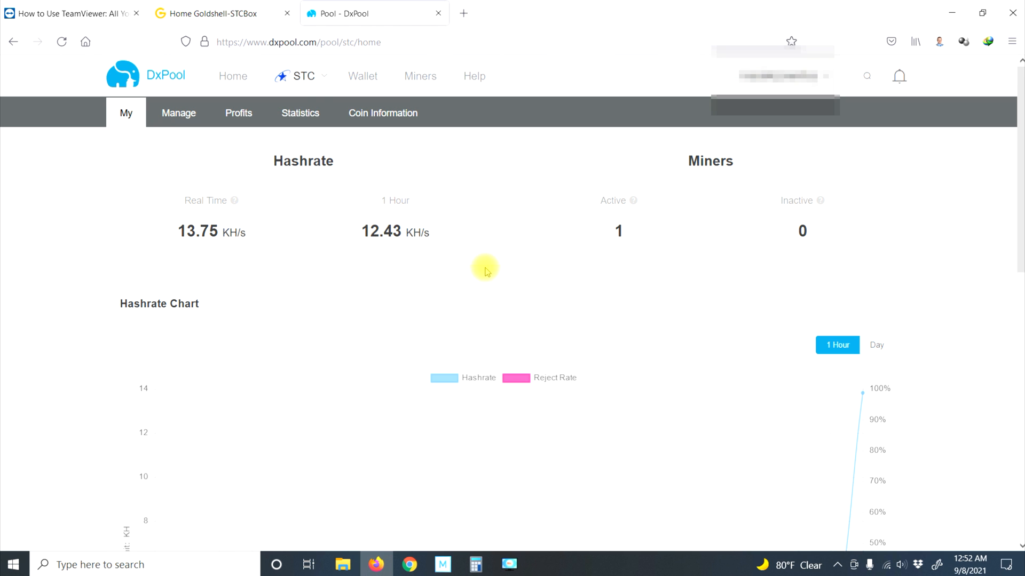
- View the STC Profits details and select the 2.23138179 STC current profits figure
scroll("down", 3)
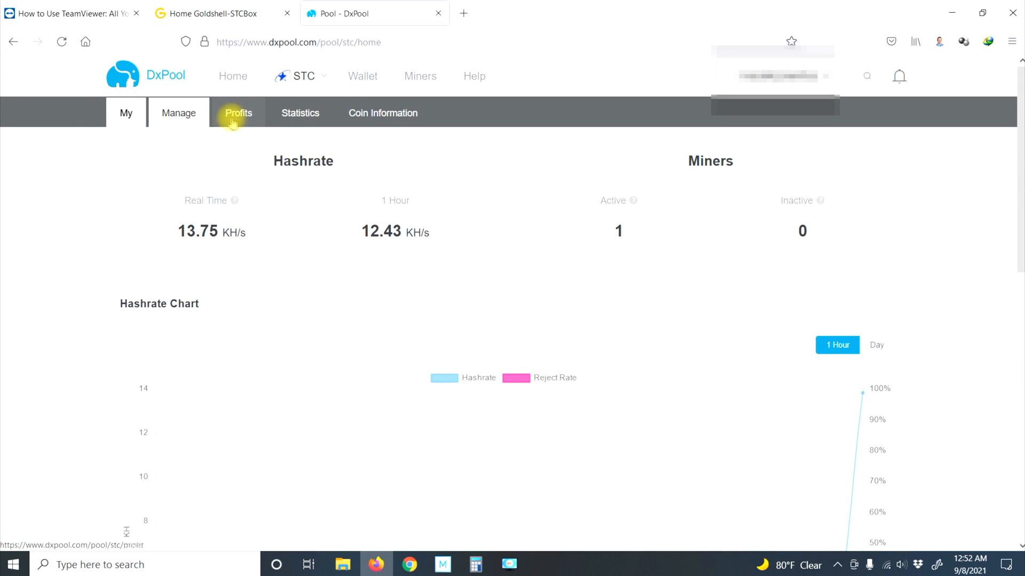
left_click(238, 112)
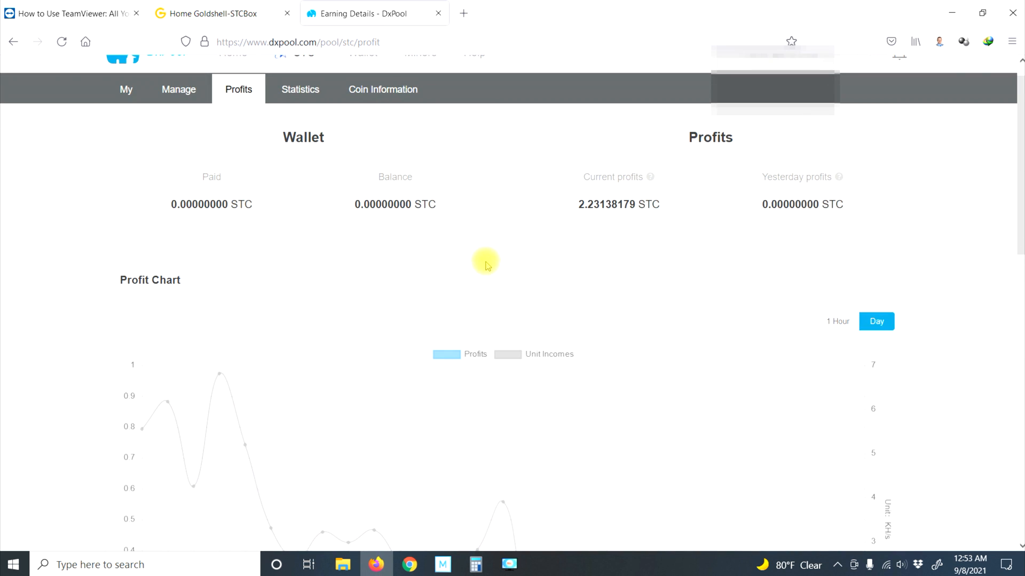
double_click(589, 205)
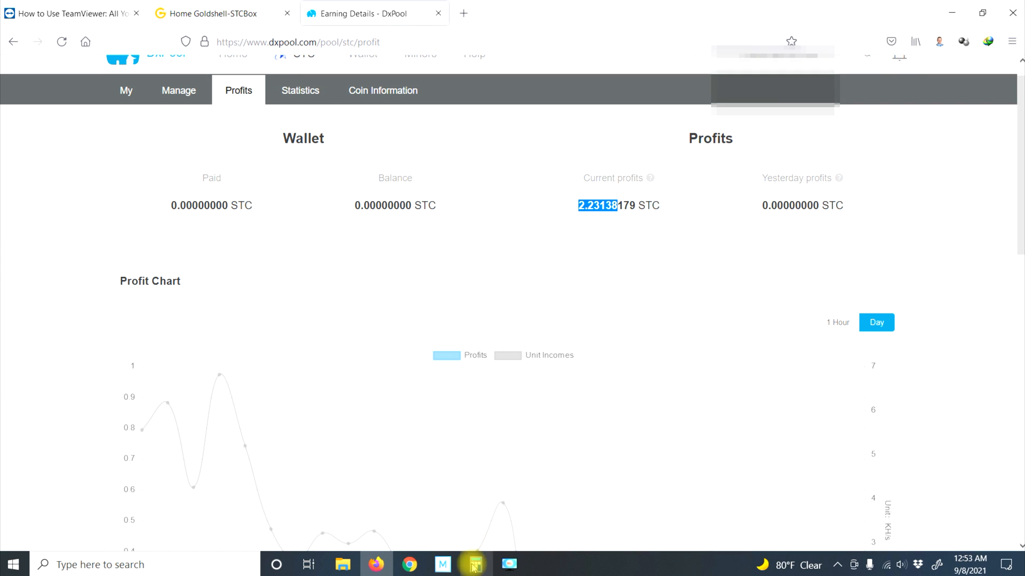
- In Calculator, compute 0.3570208 × 12 = 4.2842496
left_click(473, 565)
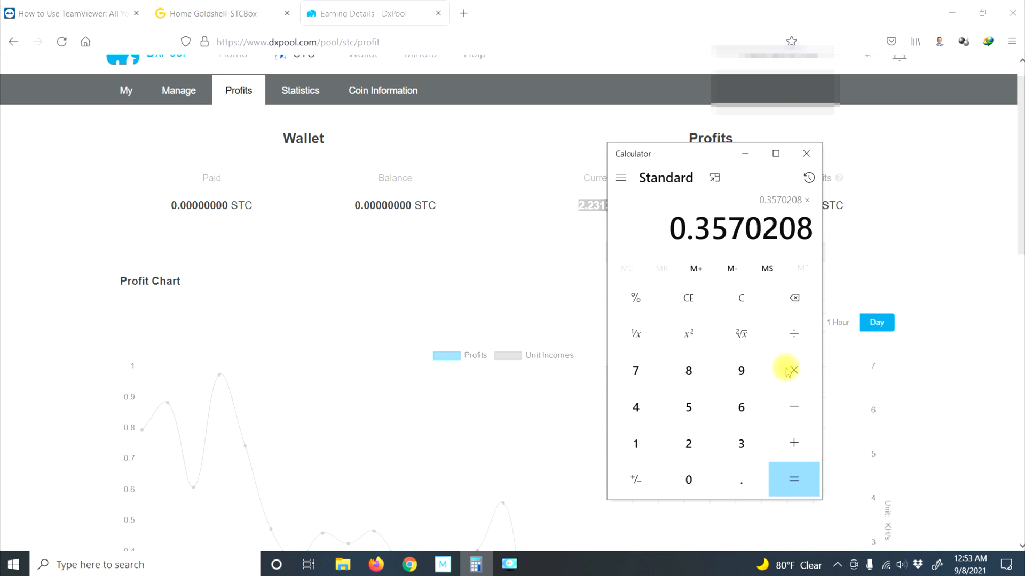
left_click(793, 479)
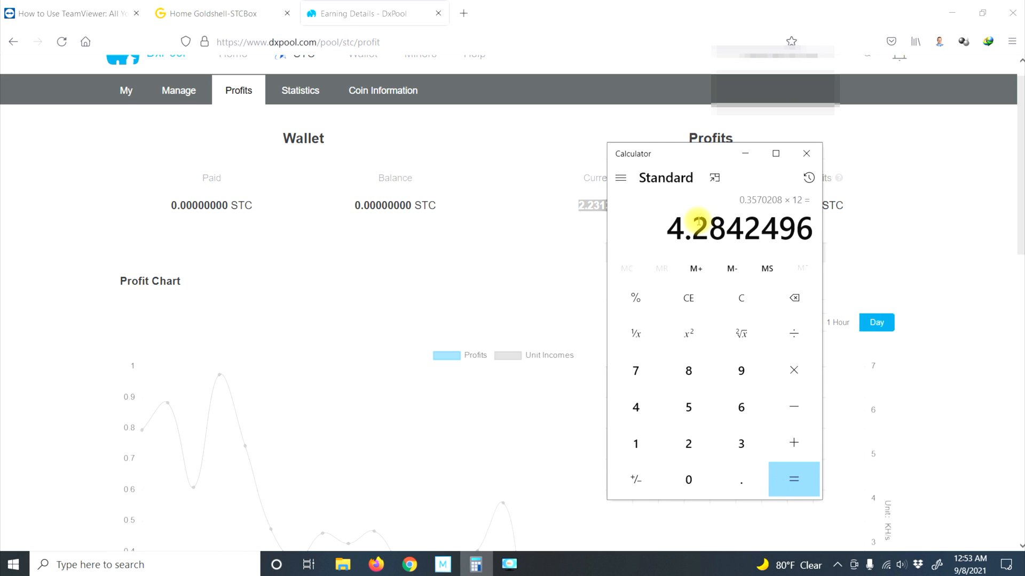
mouse_move(551, 11)
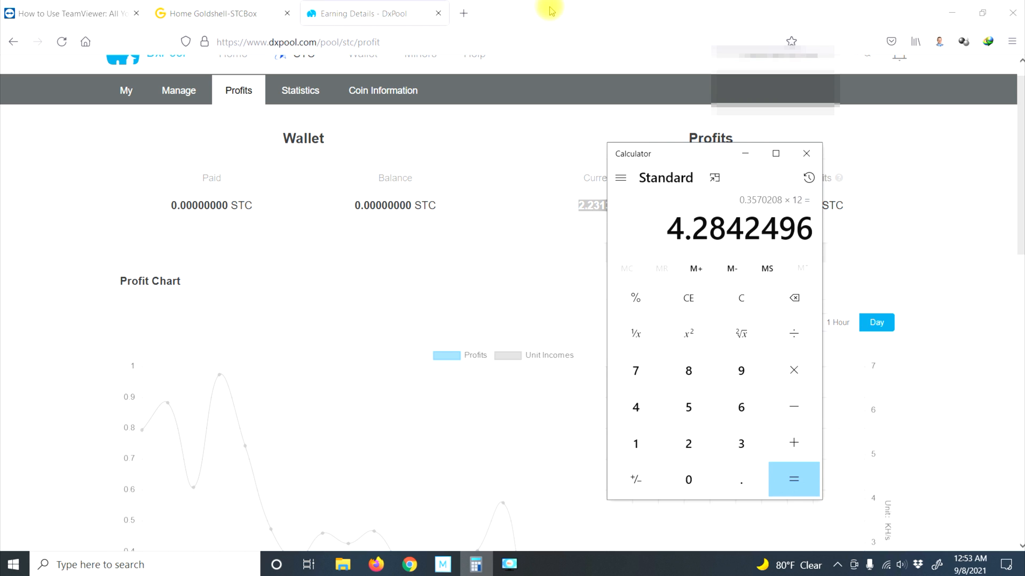
mouse_move(493, 258)
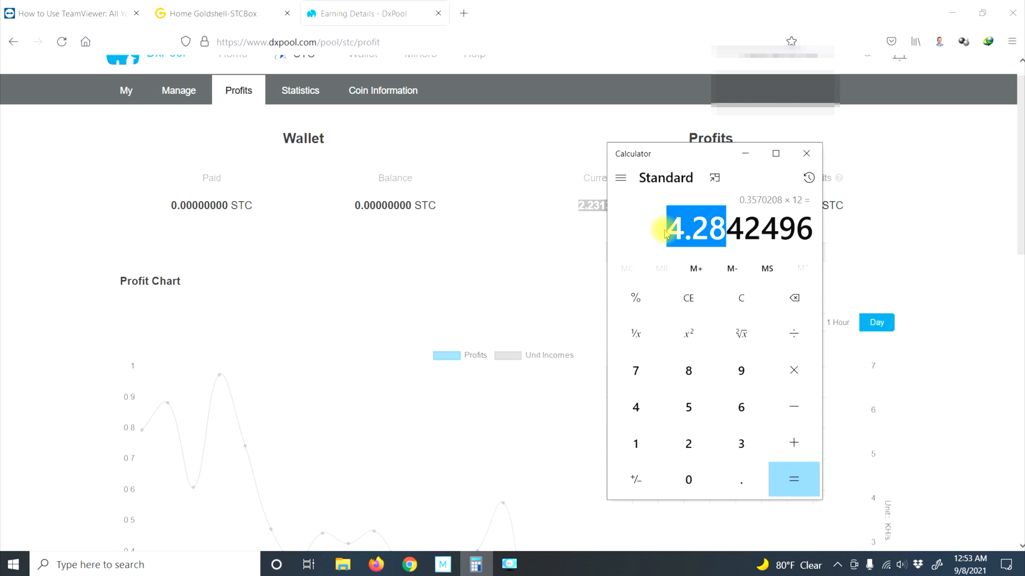
mouse_move(734, 298)
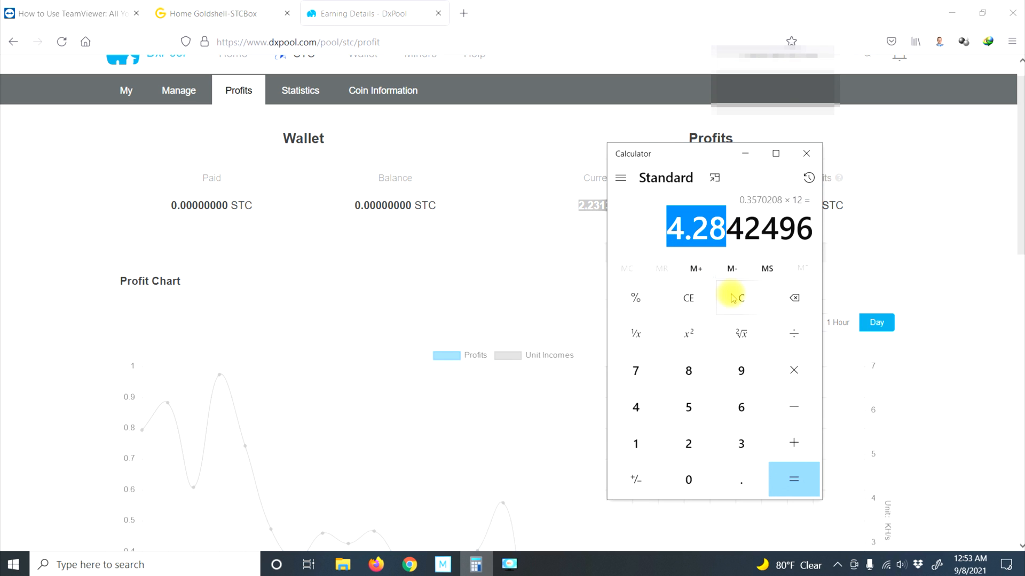
- Clear, then compute 699 ÷ 4.28 = 163.3177570093458 and divide that by 30 to get 5.44392523364486
left_click(740, 297)
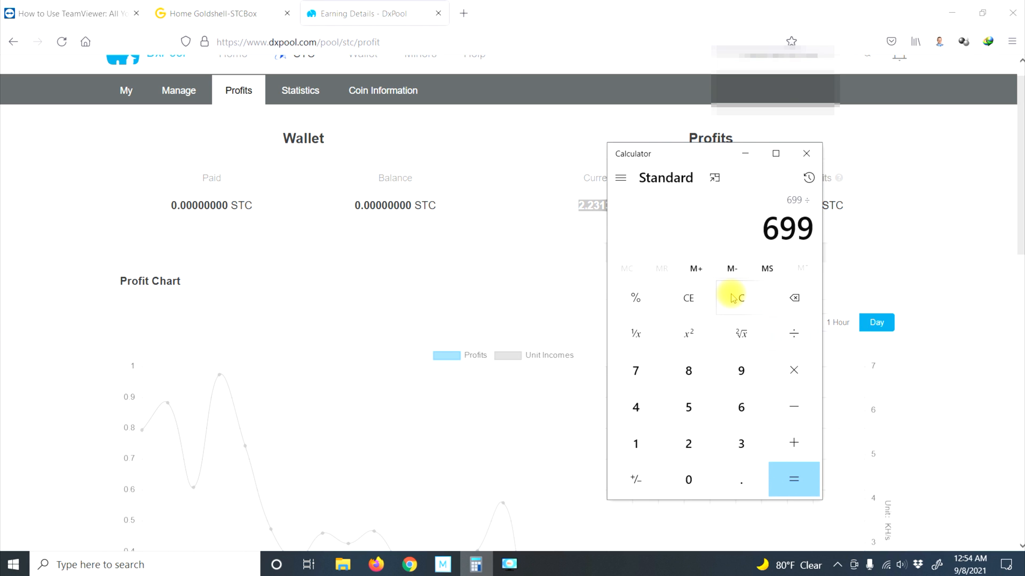
left_click(794, 479)
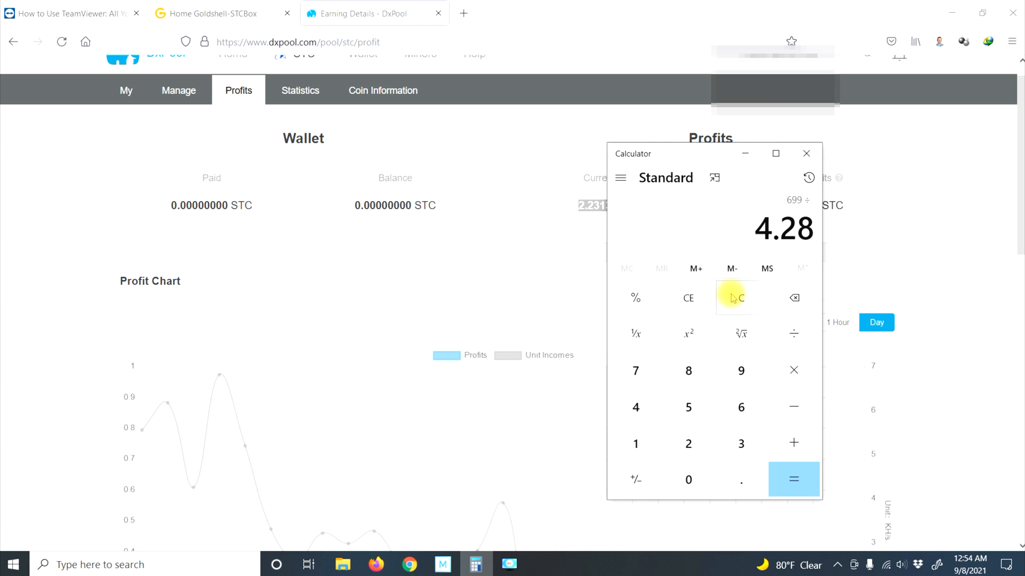
left_click(793, 479)
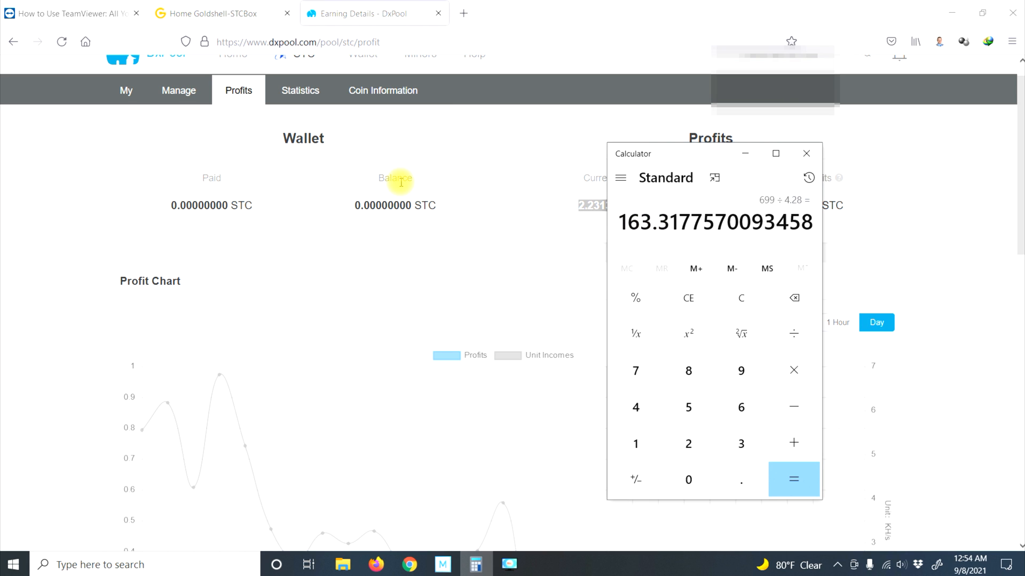
mouse_move(212, 320)
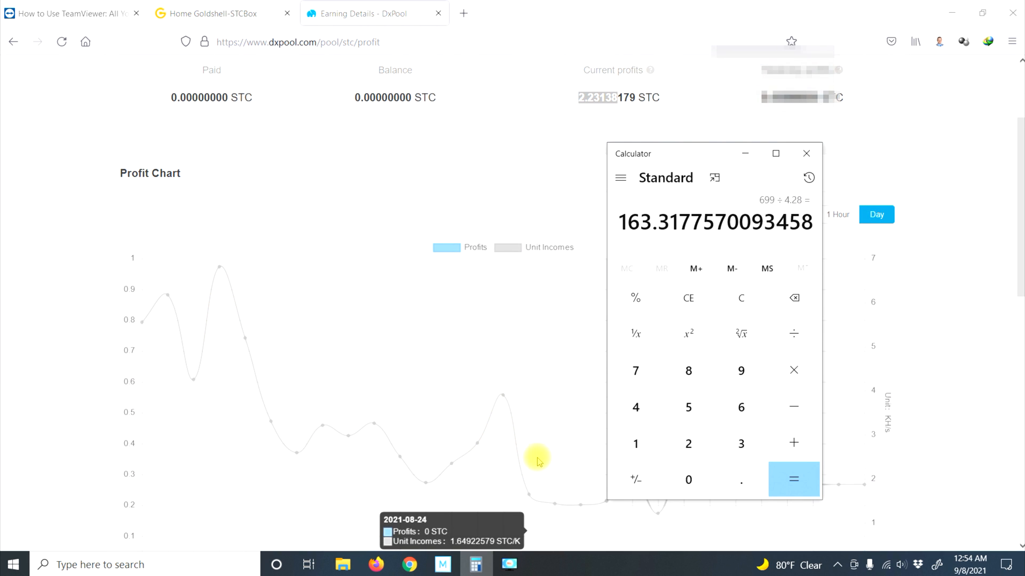
mouse_move(619, 222)
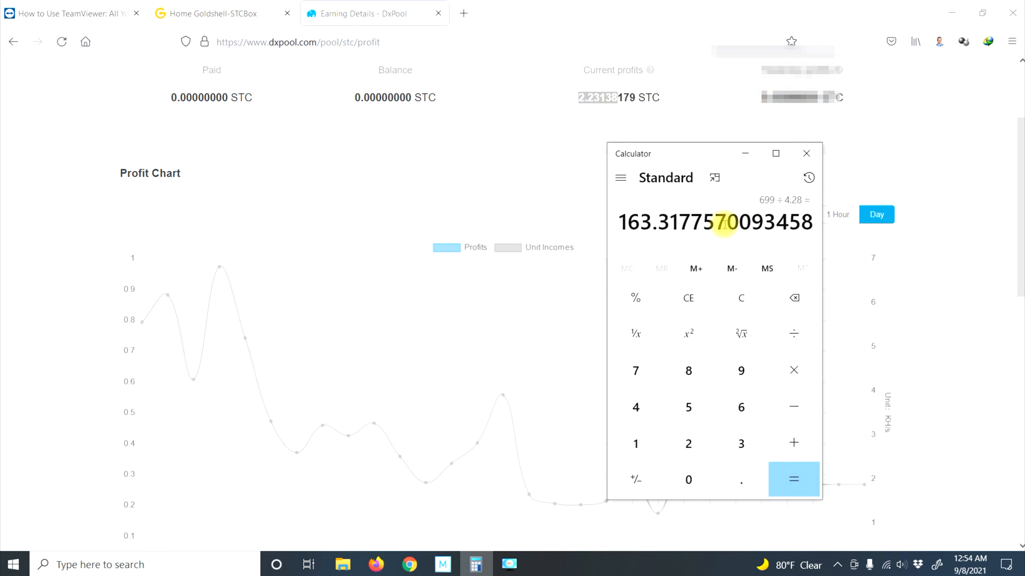
left_click(793, 480)
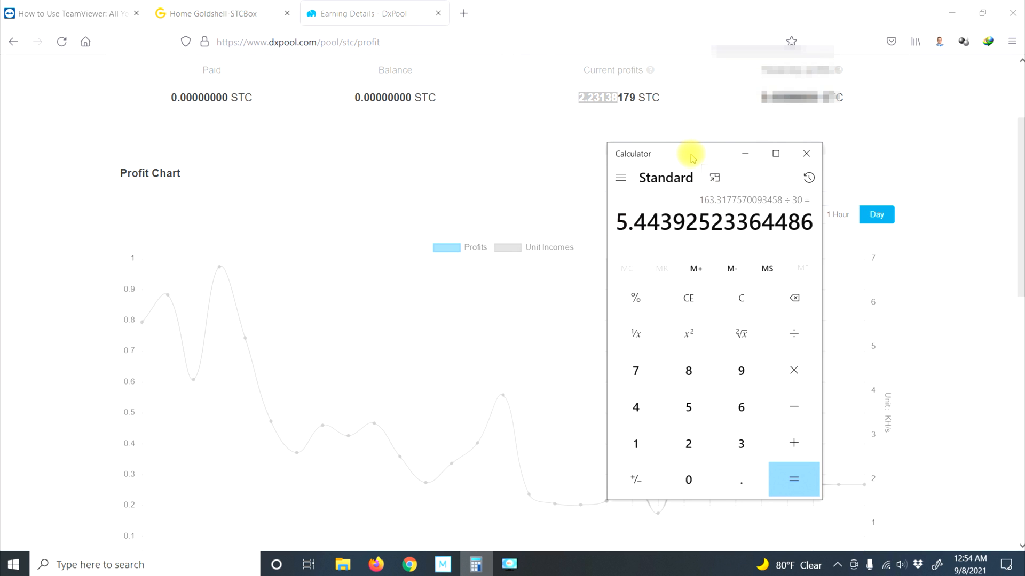
mouse_move(554, 145)
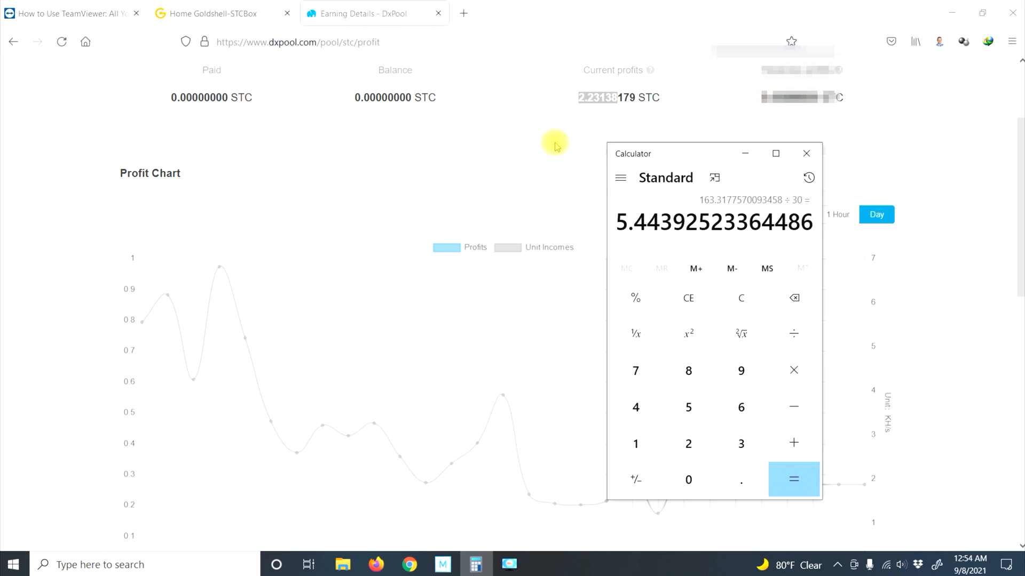
mouse_move(678, 165)
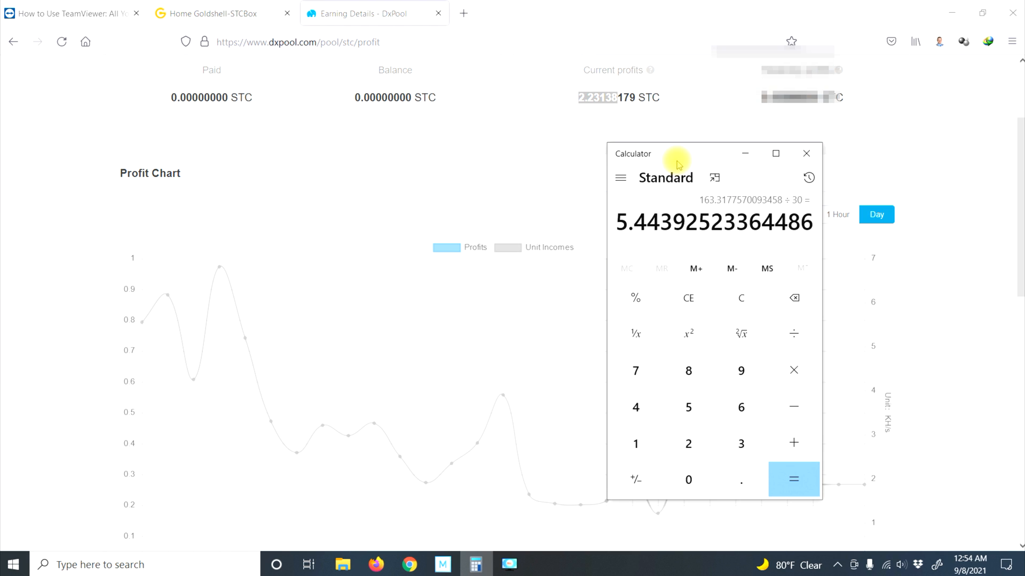